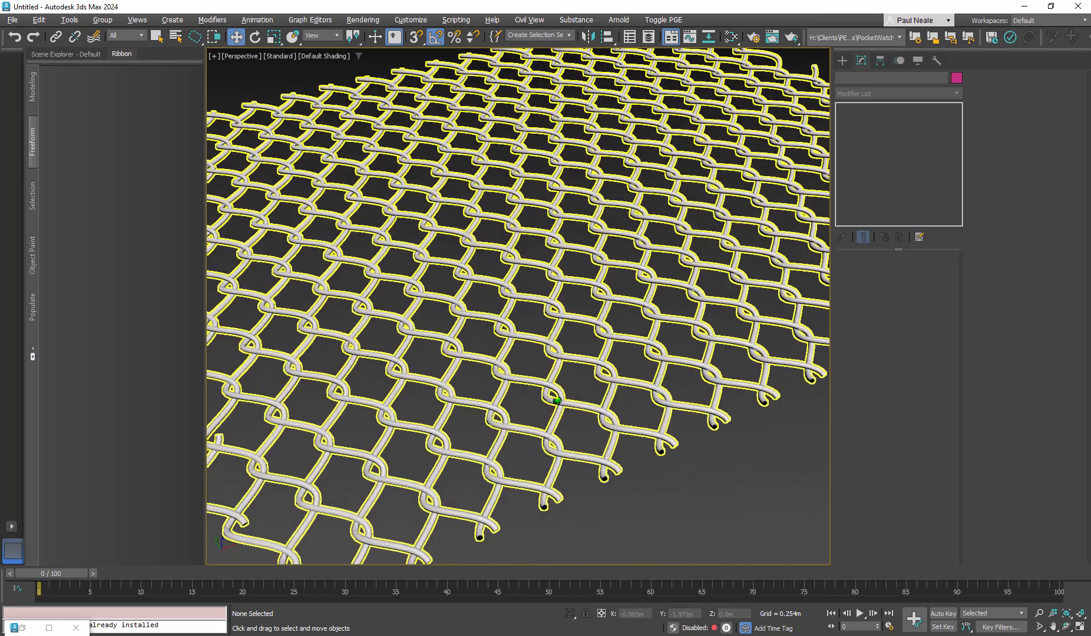
Review the fence's modifier stages from the original line upward, then hide the finished fence
scroll(up, 3)
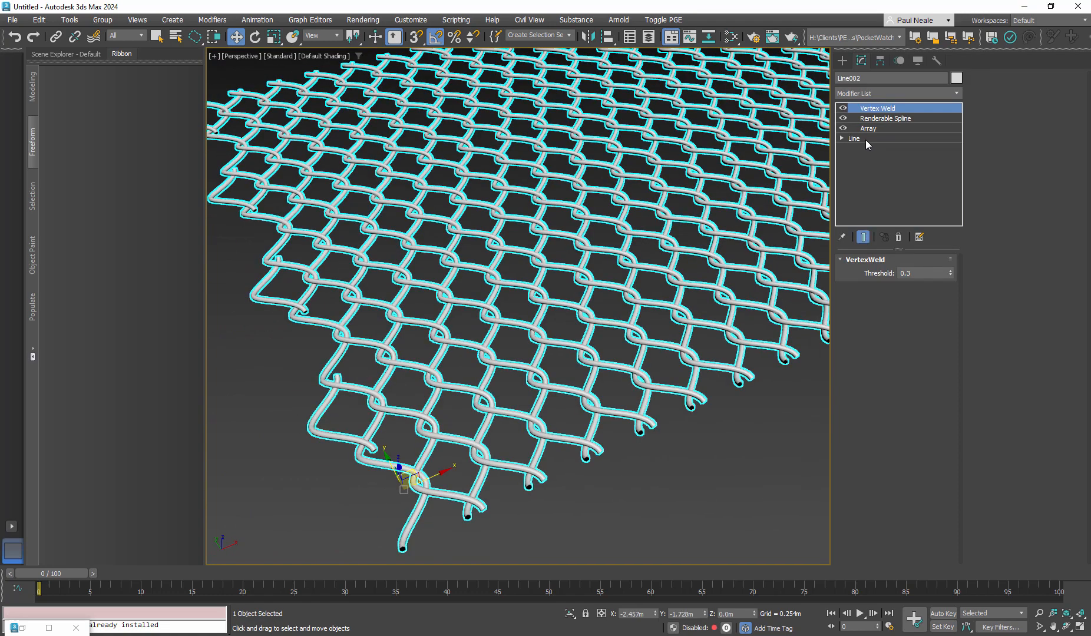
click(854, 138)
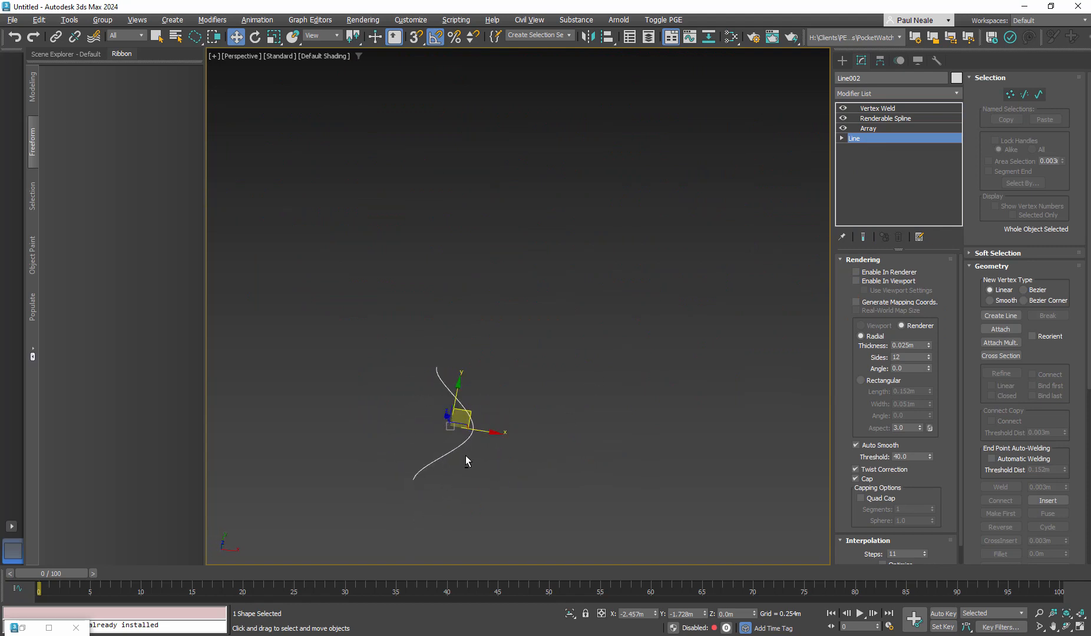
click(868, 129)
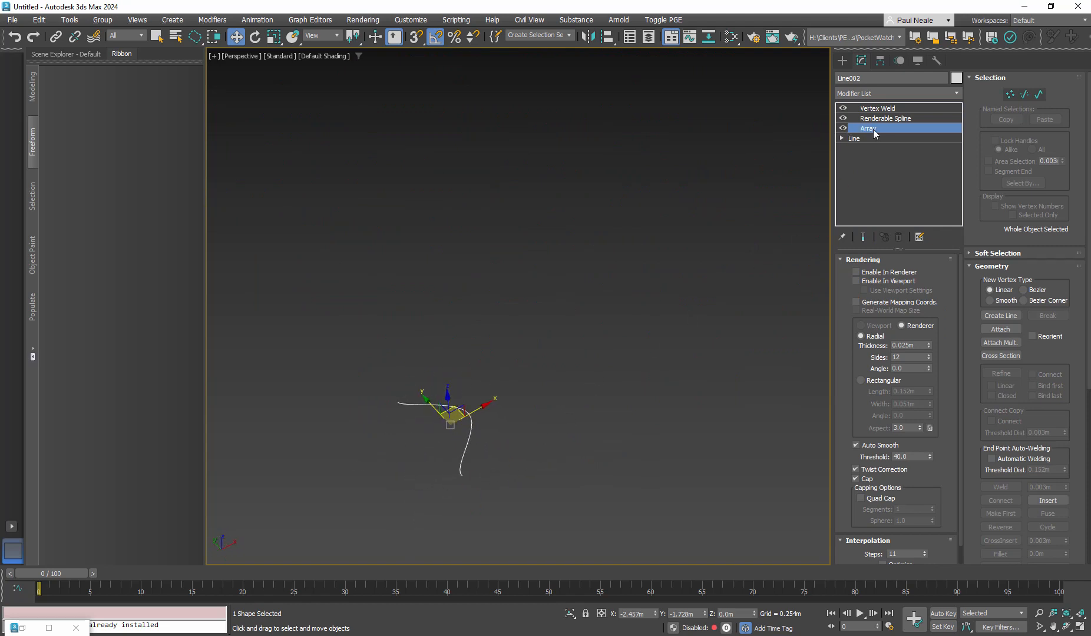
click(868, 129)
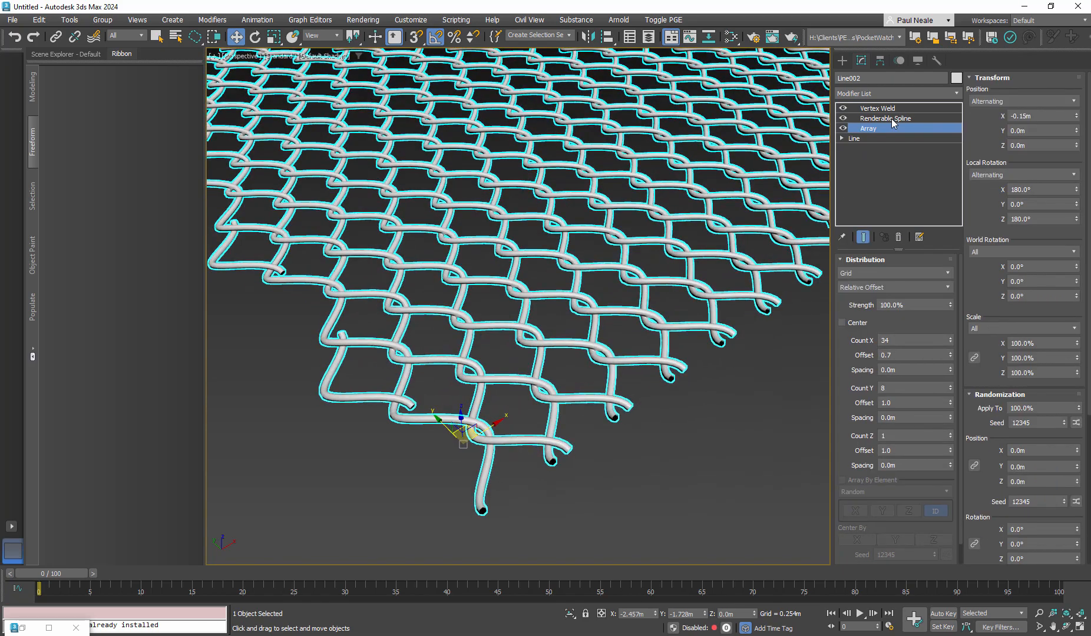
click(885, 118)
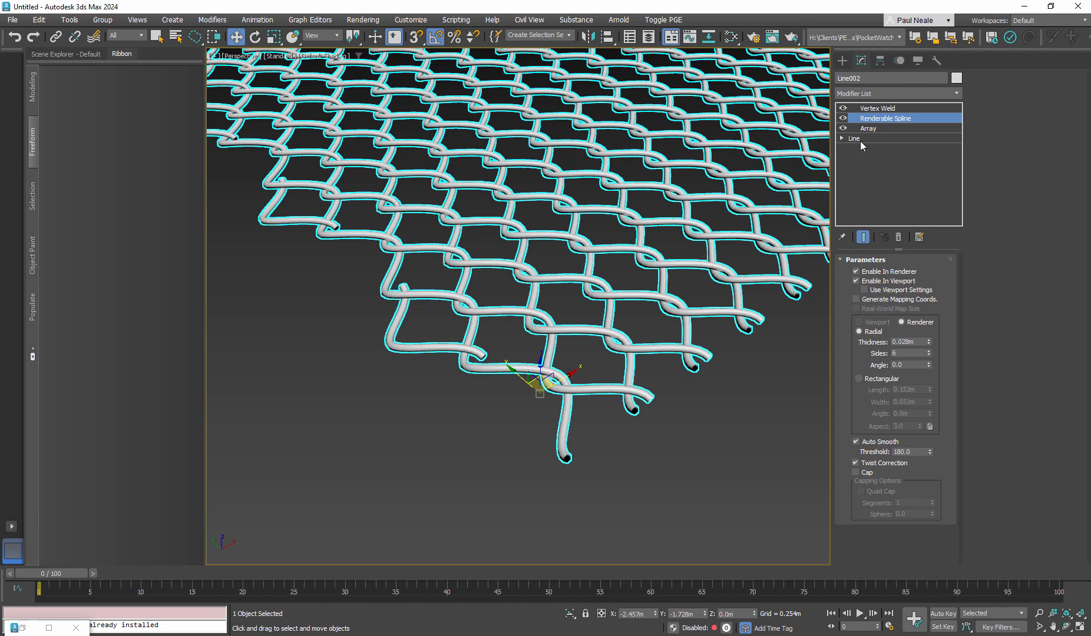
mouse_move(881, 124)
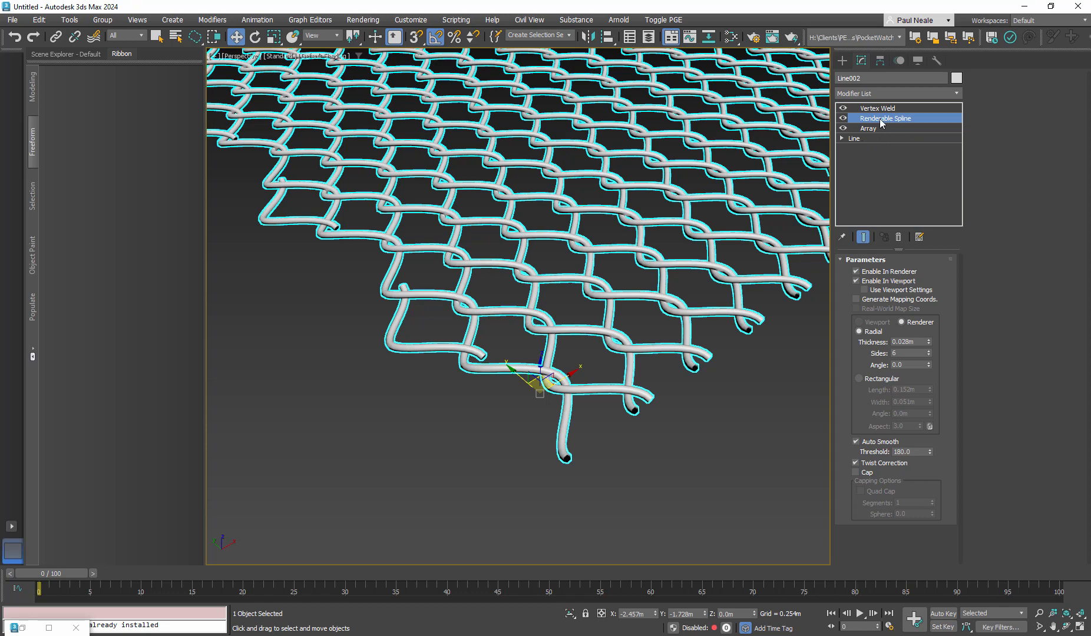
mouse_move(894, 127)
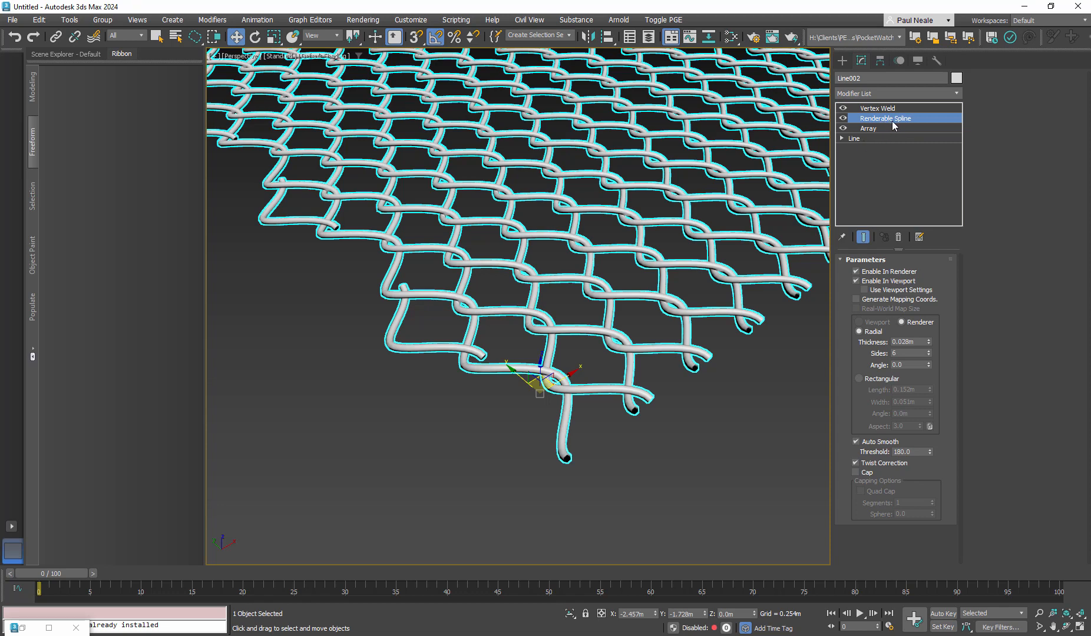
click(879, 108)
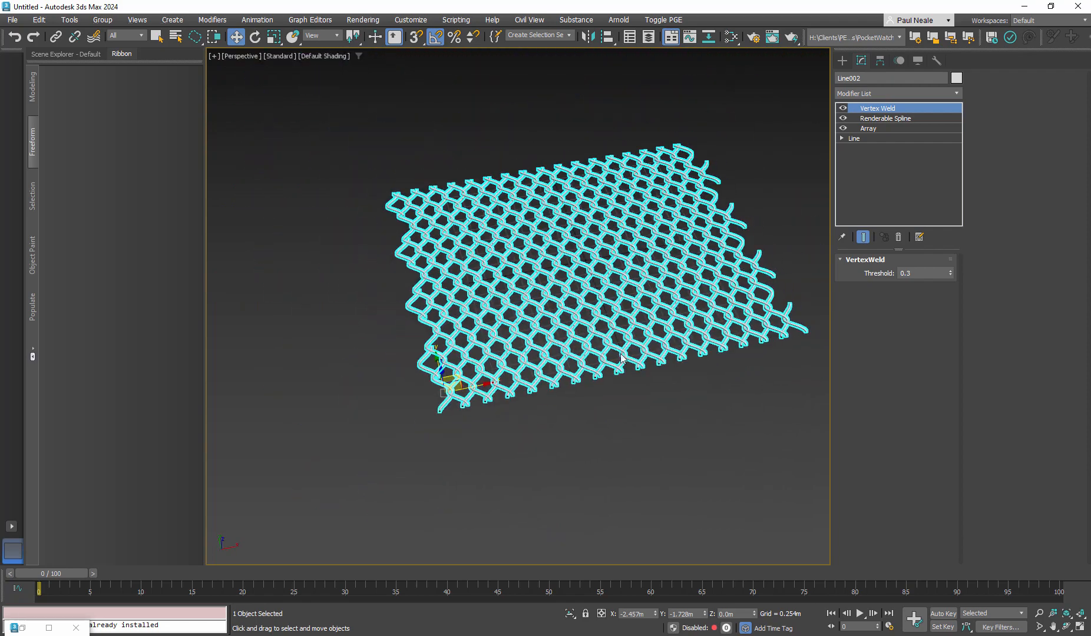
right_click(619, 359)
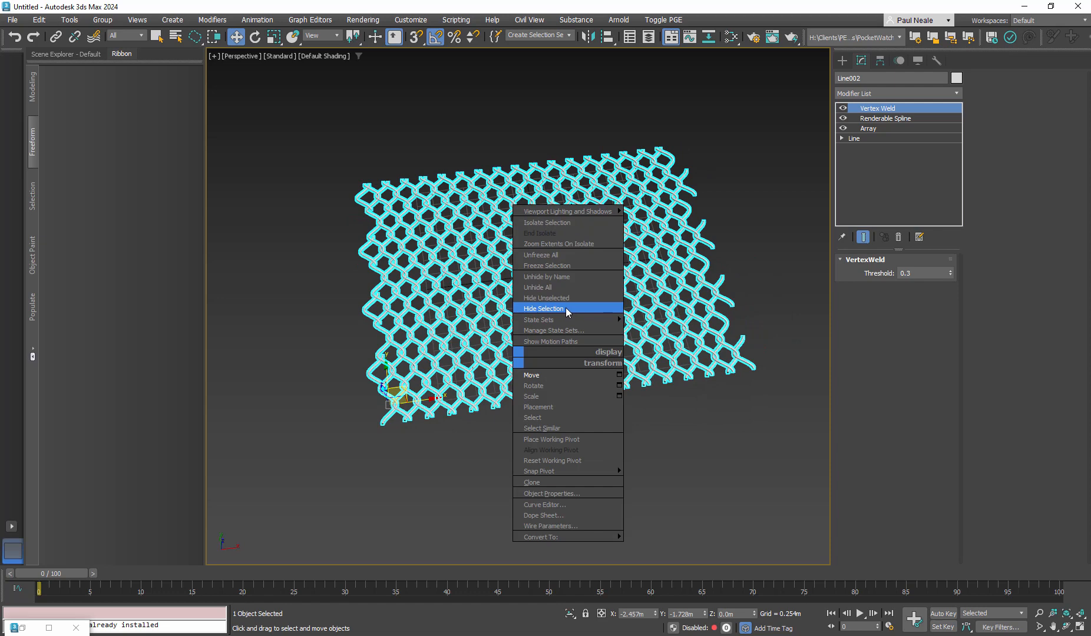
click(545, 308)
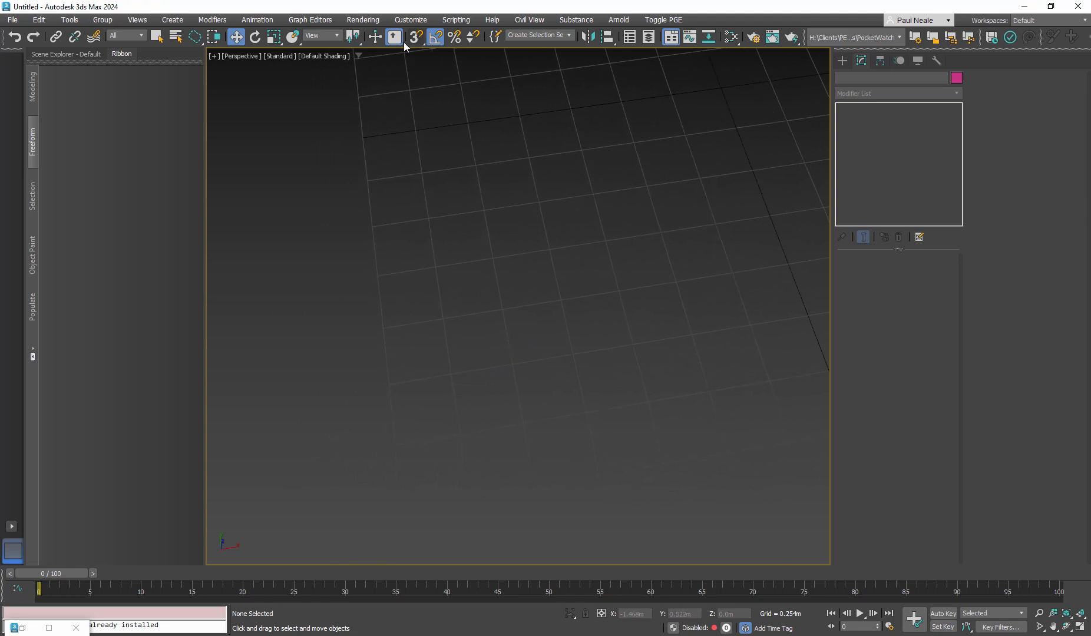
Enable snapping to Grid Points and get Create > Shapes > Line ready
click(414, 37)
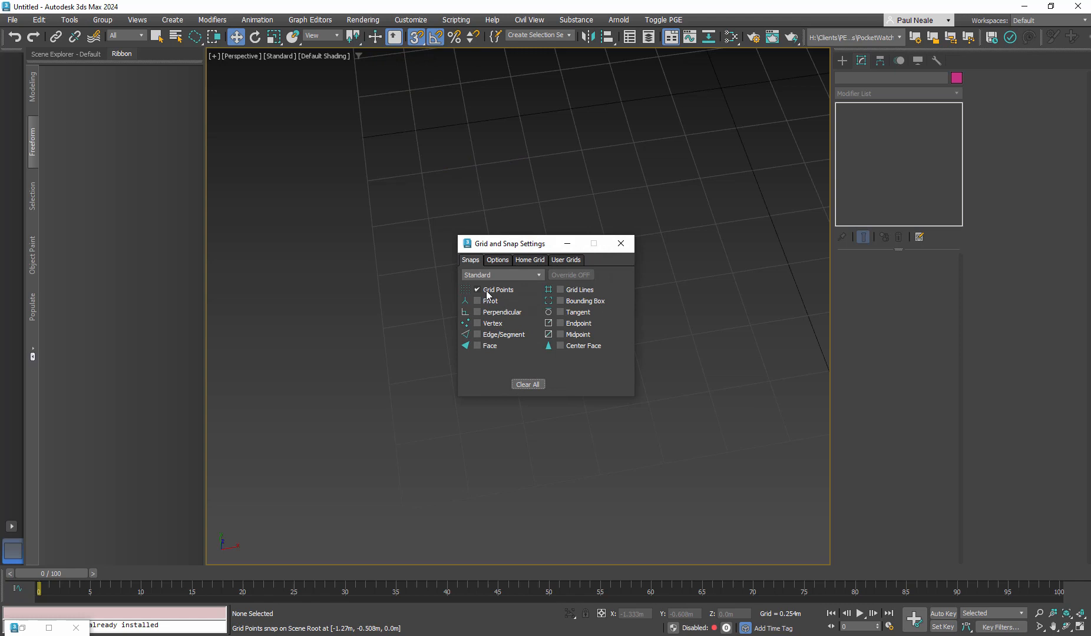
click(619, 242)
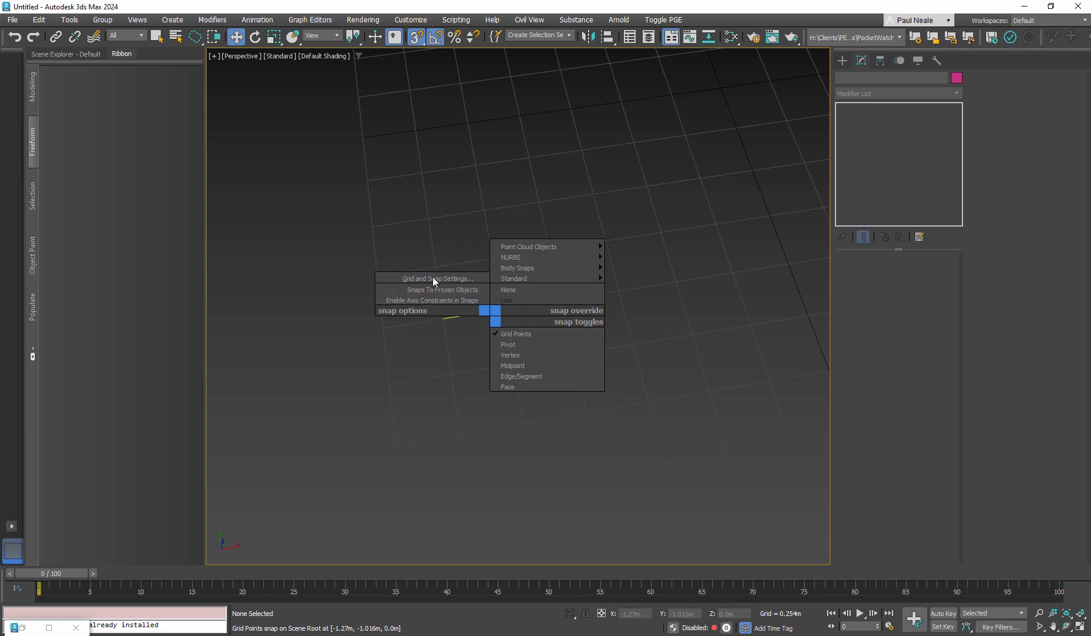
click(433, 279)
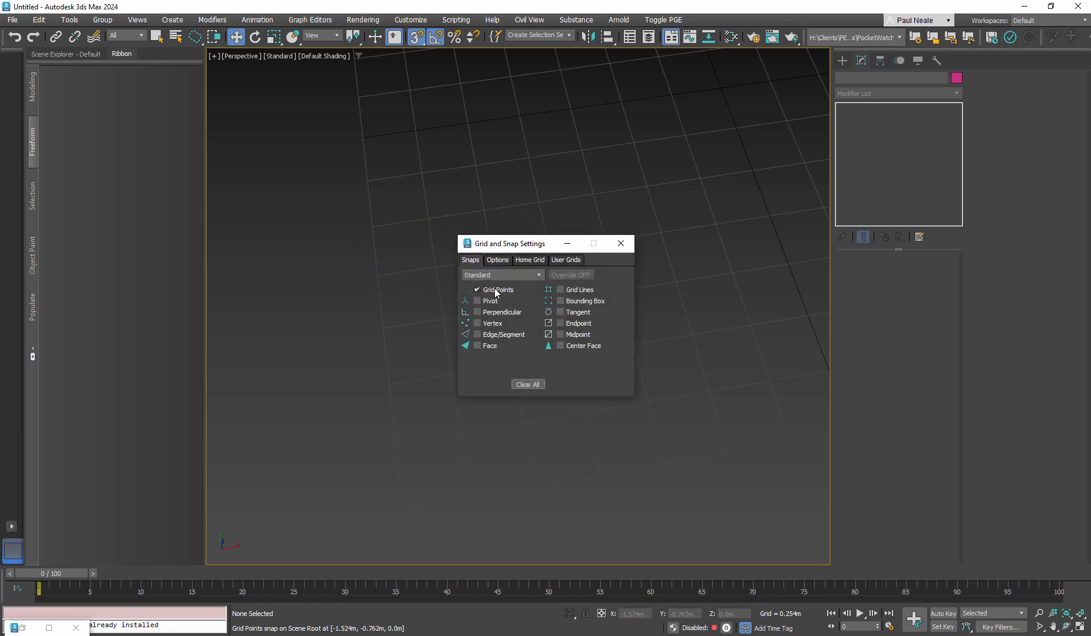
click(619, 243)
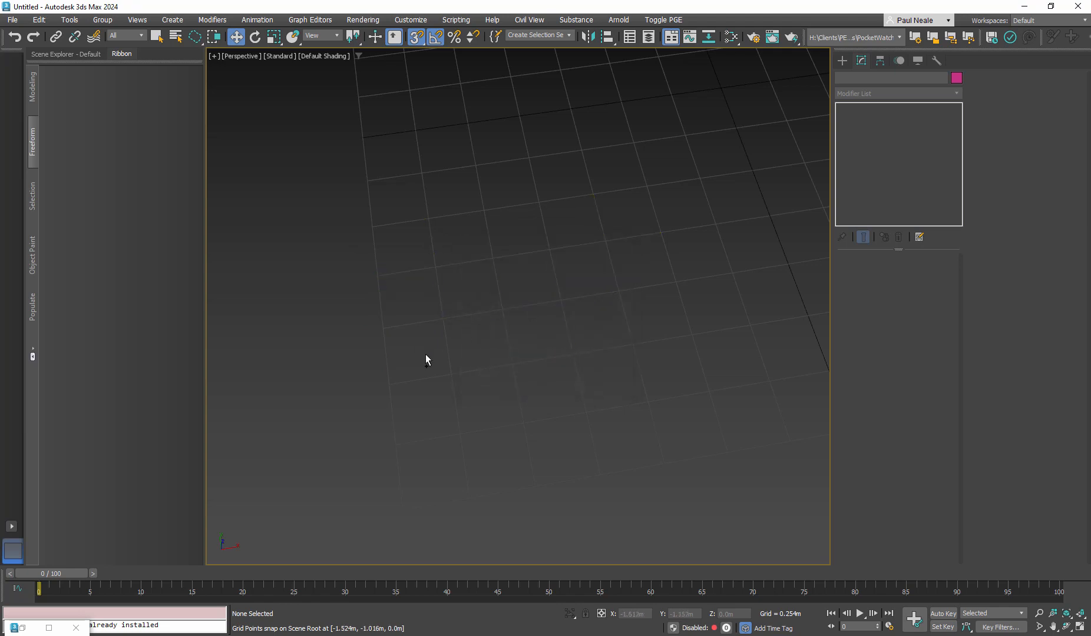
mouse_move(449, 312)
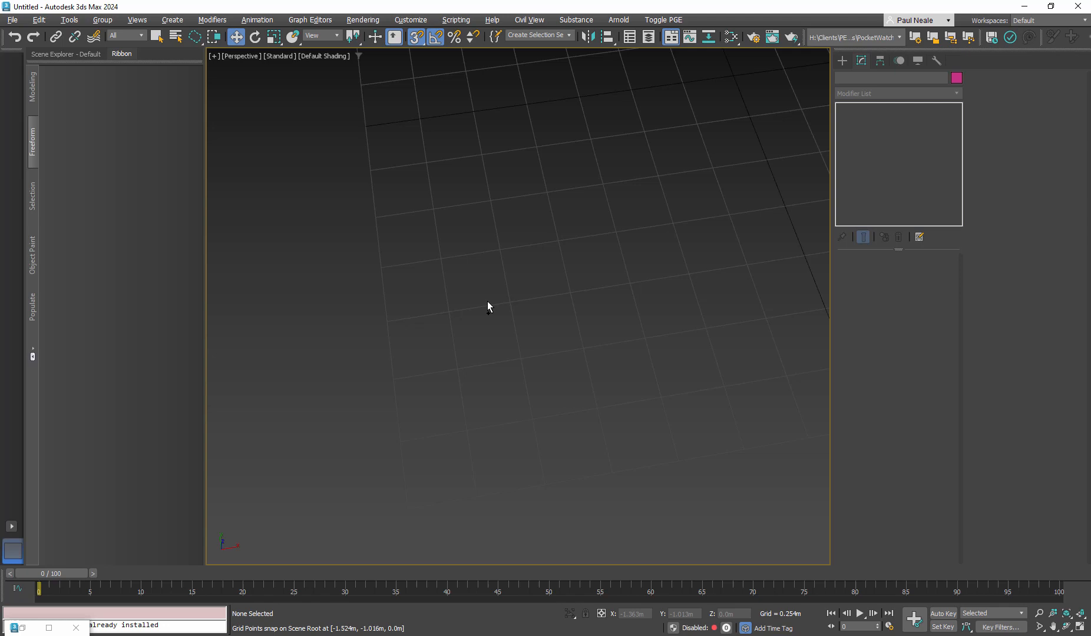
click(856, 79)
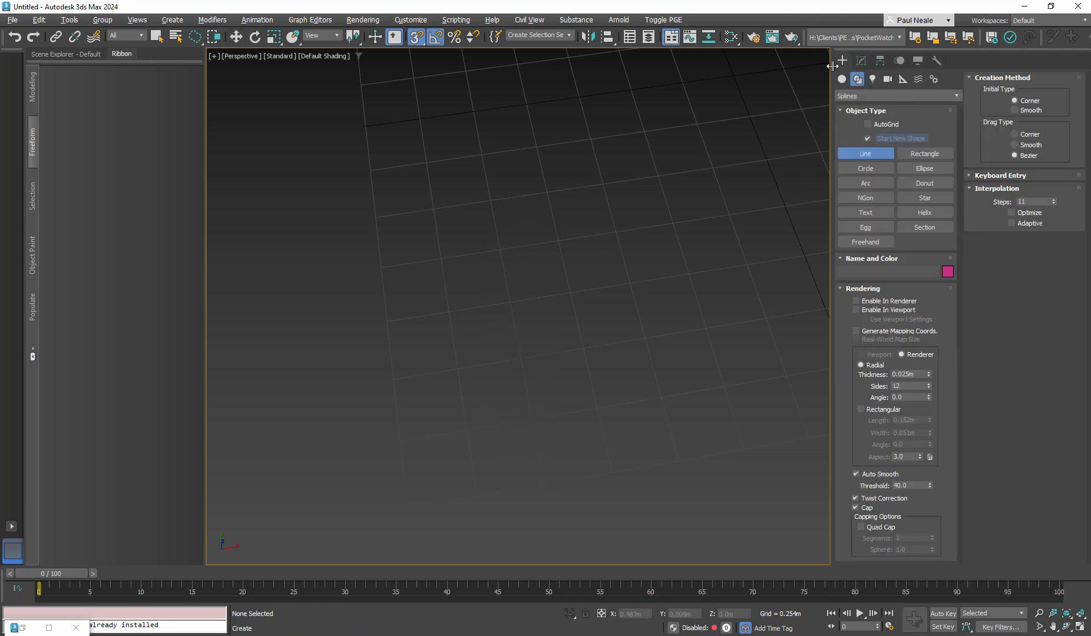
Start a new line by placing its first grid-snapped point
click(856, 79)
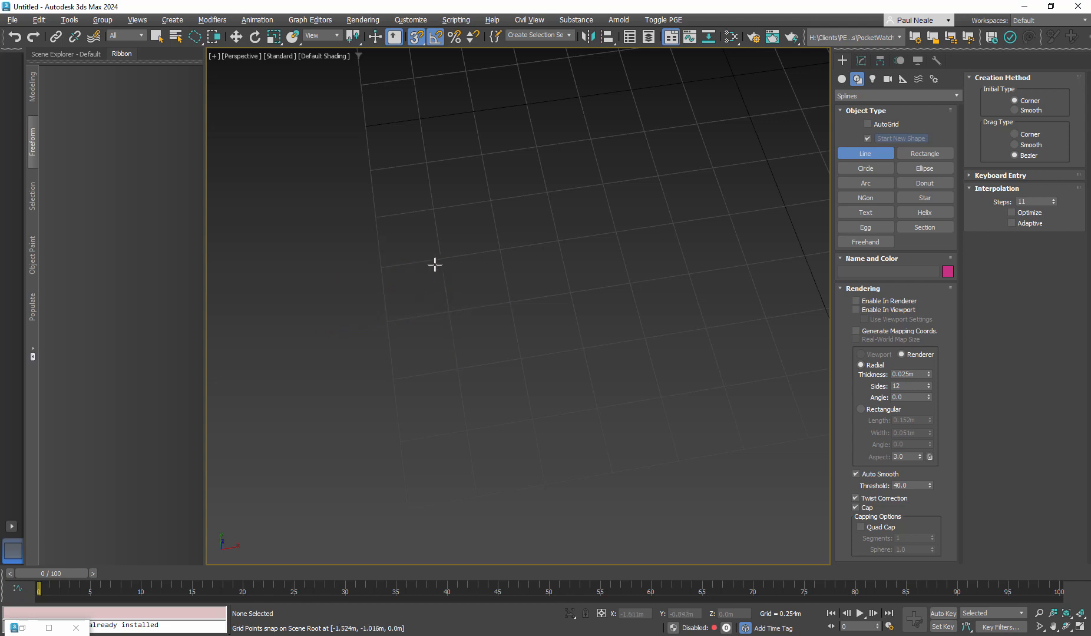
mouse_move(470, 475)
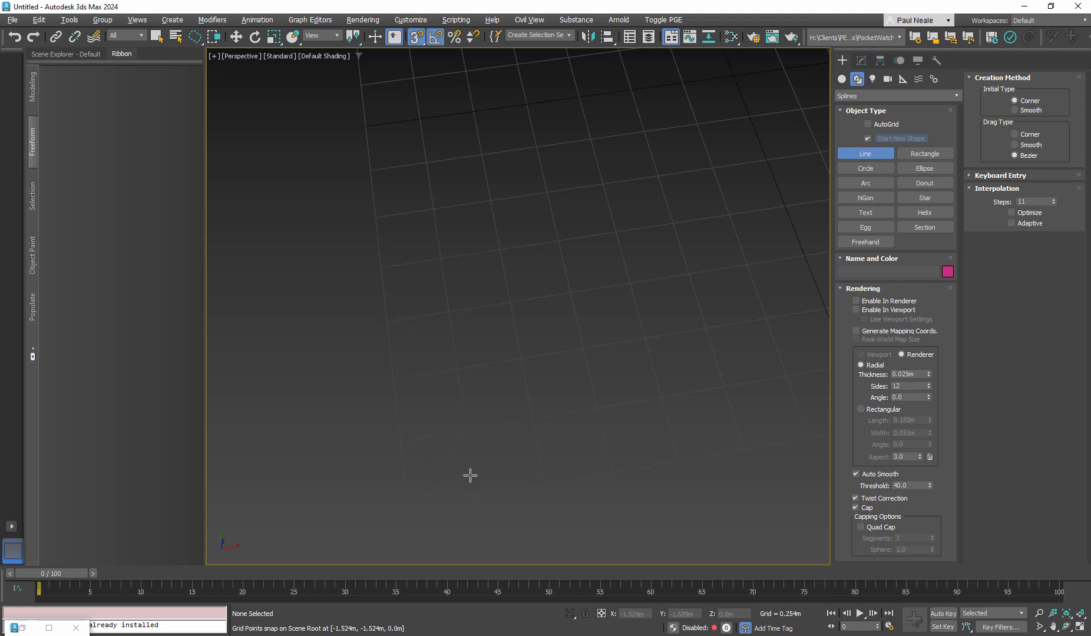
click(407, 506)
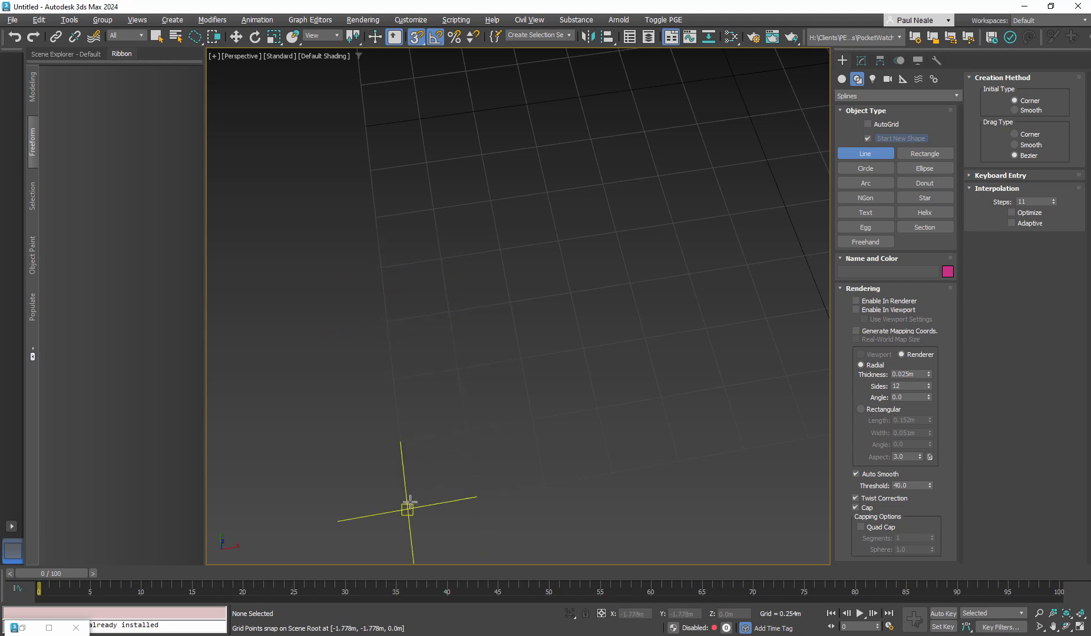
mouse_move(475, 497)
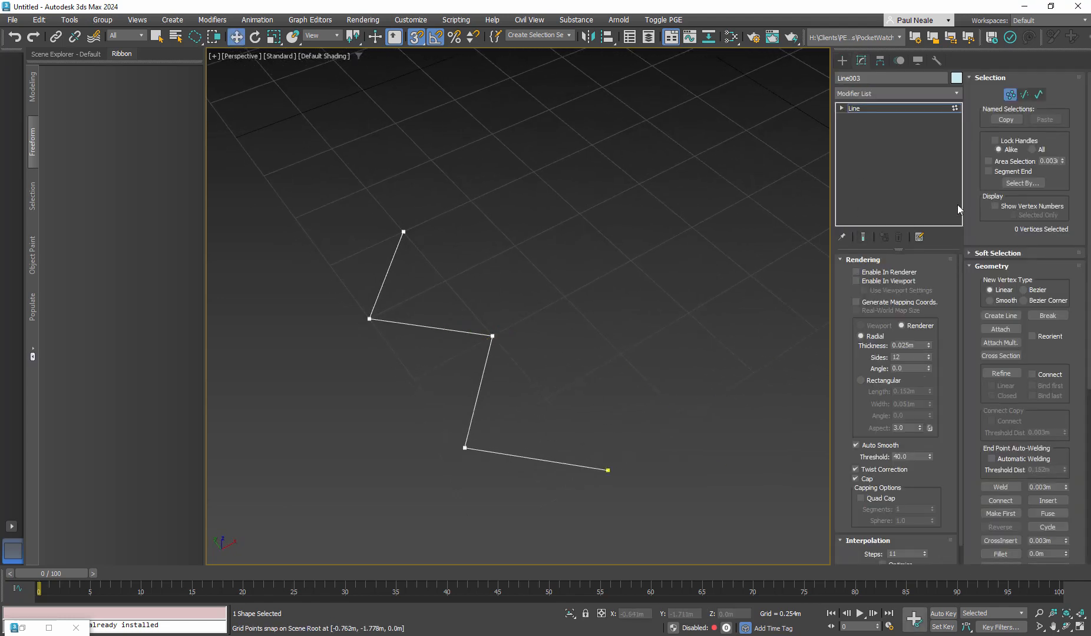
Convert all line vertices to Bezier and drag the handles into rounded bends
click(841, 107)
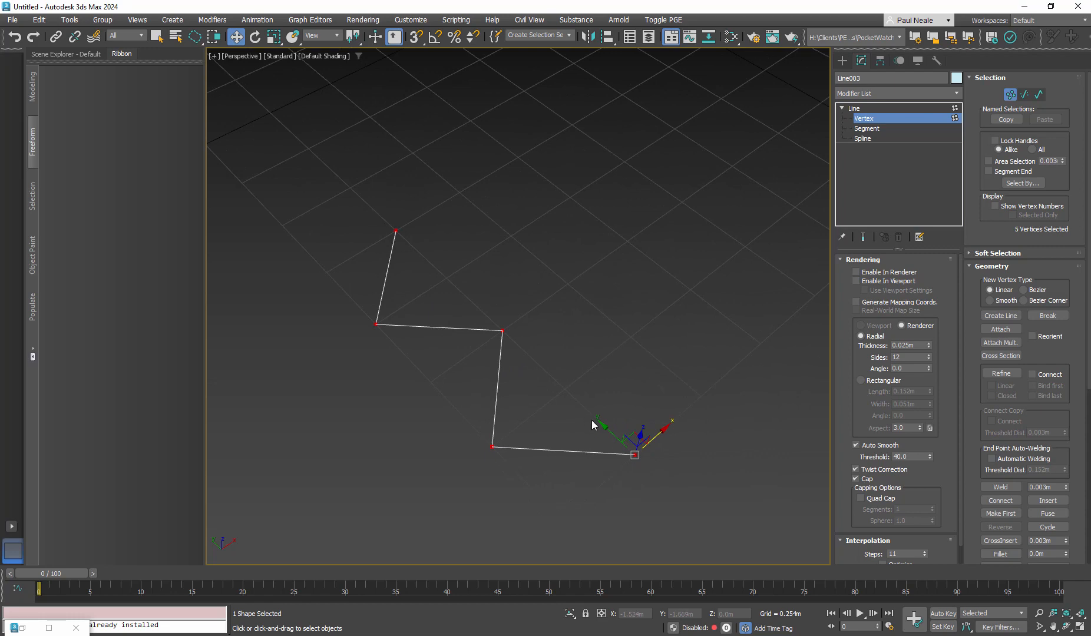
right_click(592, 425)
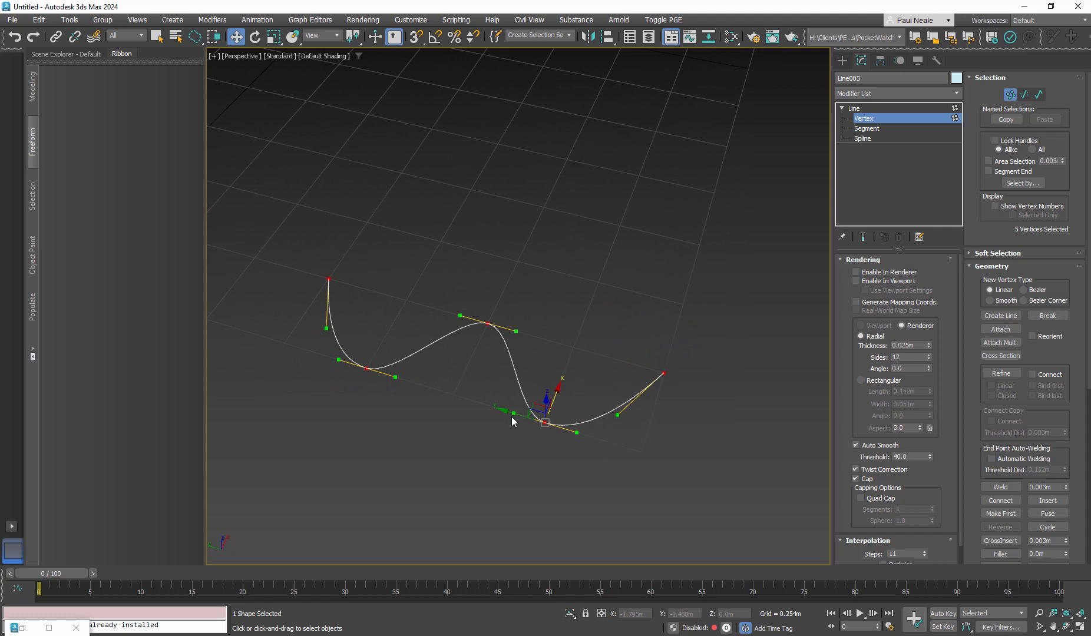
drag(545, 421, 381, 411)
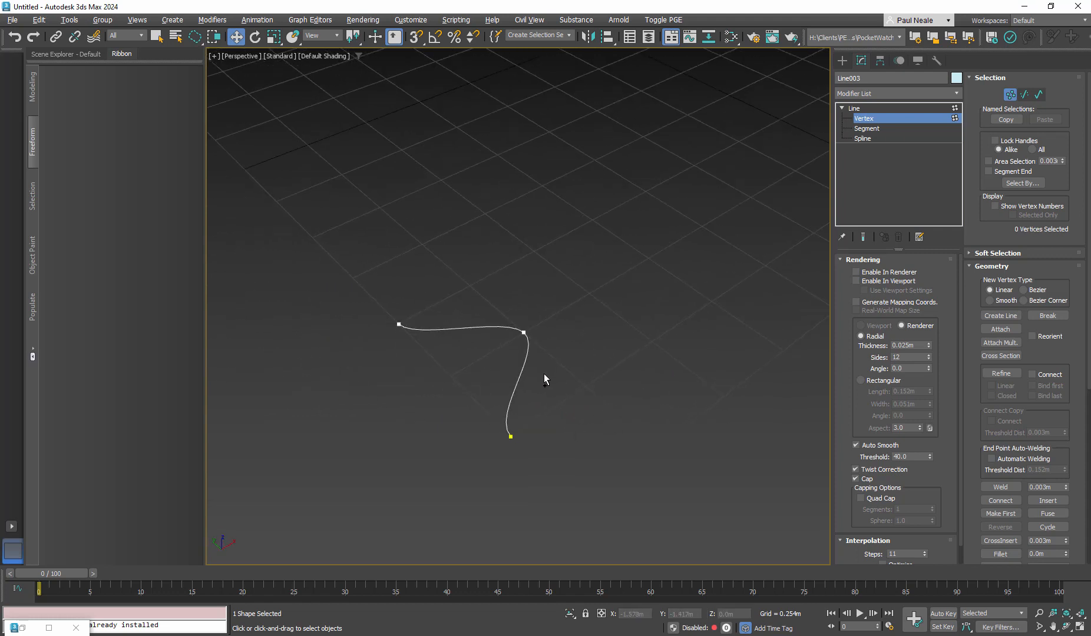
drag(545, 378, 577, 348)
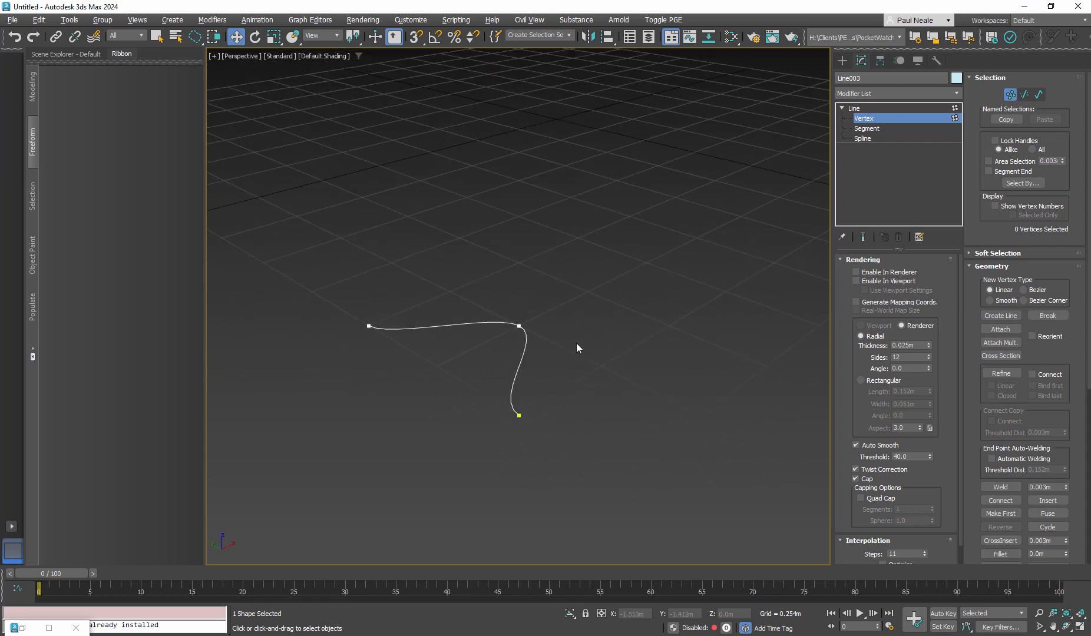
click(853, 108)
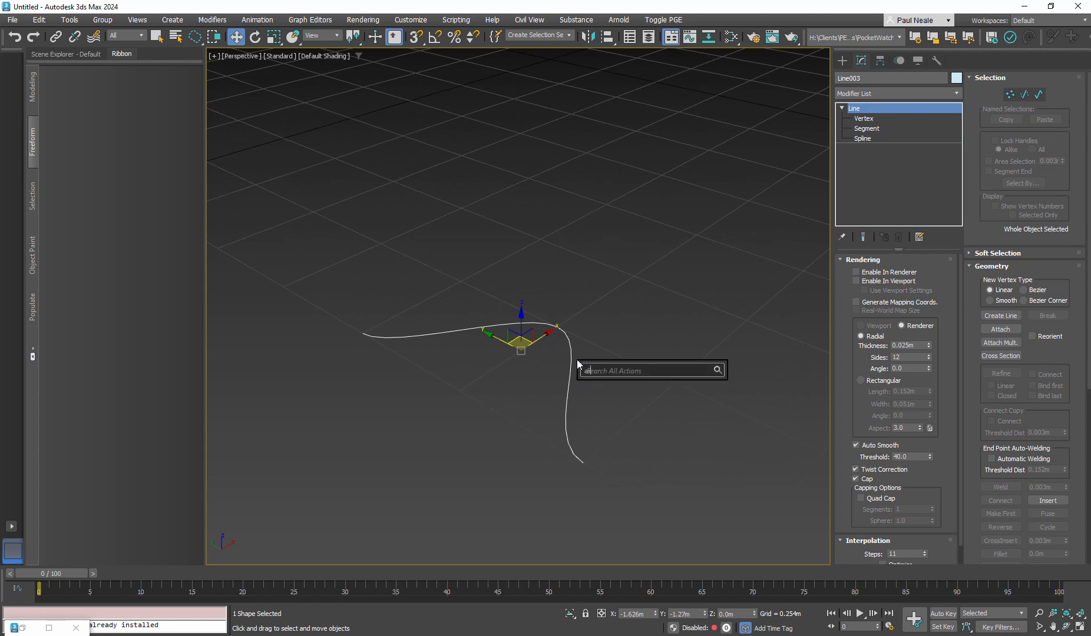
Add an Array modifier with Count X 5, Count Y 3, and alternating 180° Z rotation
text(arr)
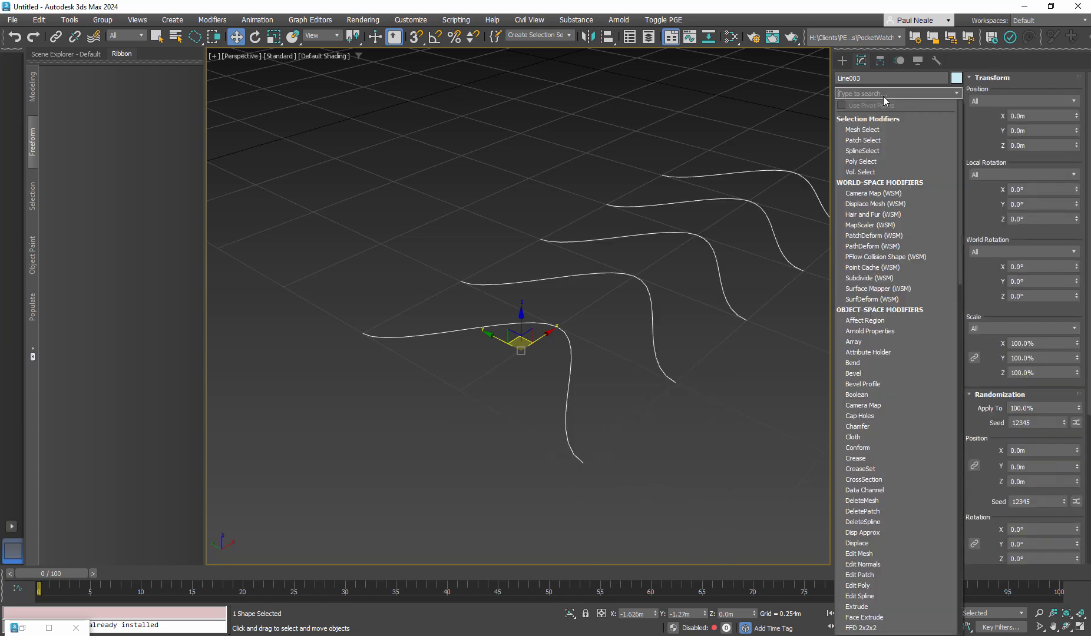
mouse_move(886, 100)
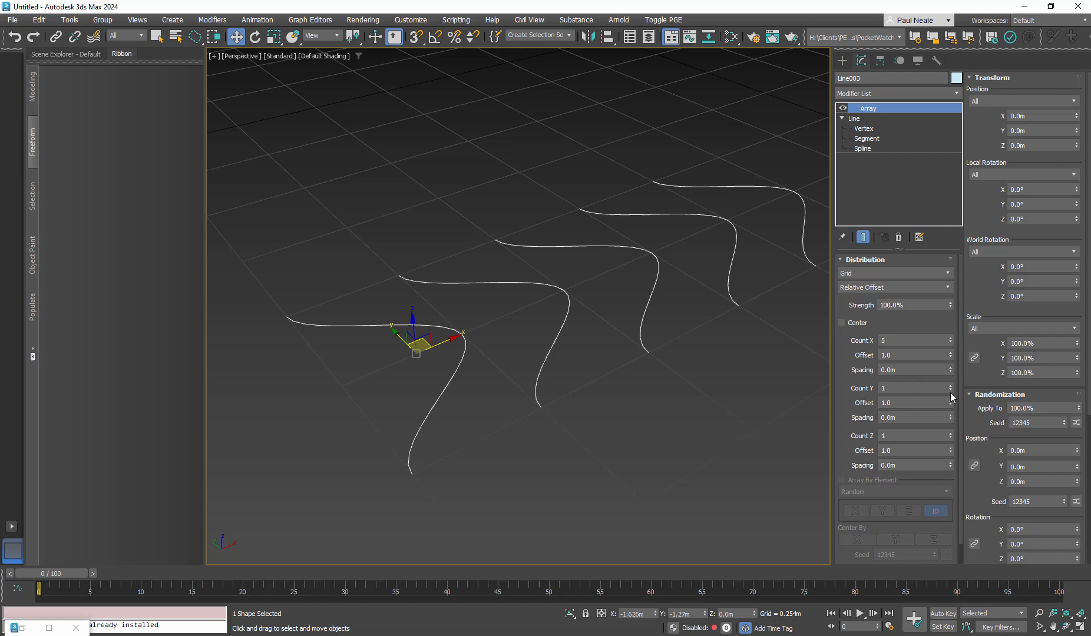
click(948, 384)
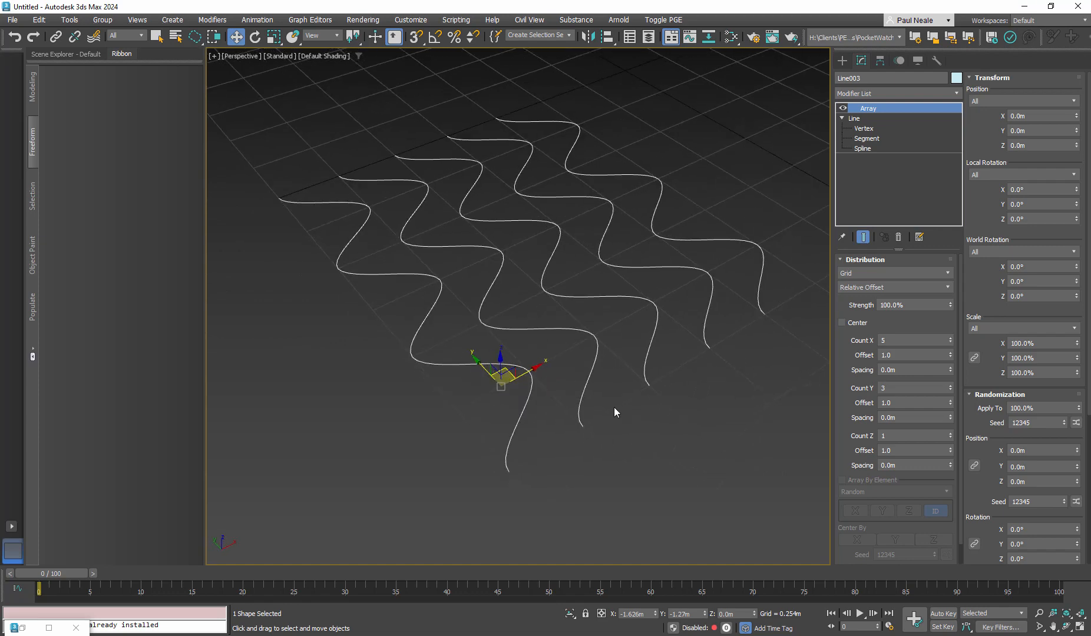
mouse_move(391, 237)
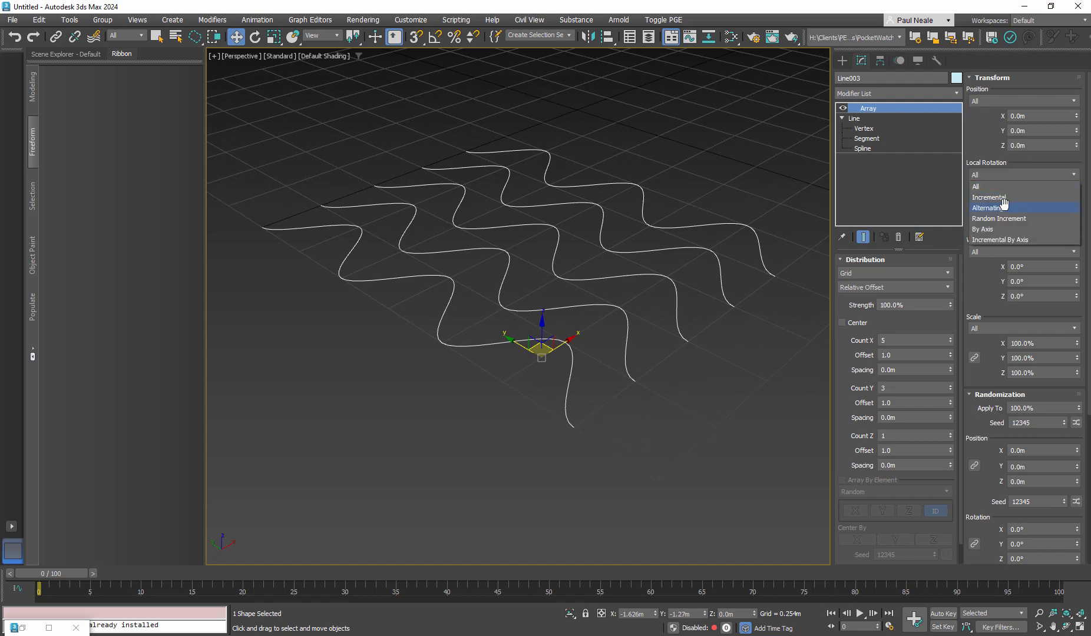
click(987, 207)
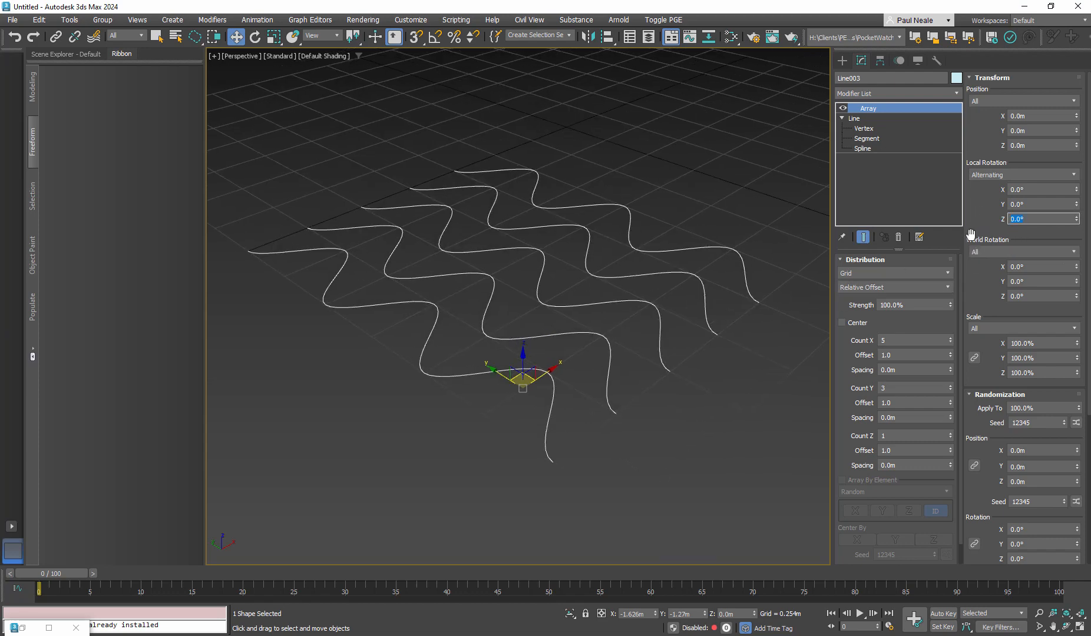
text(180.0)
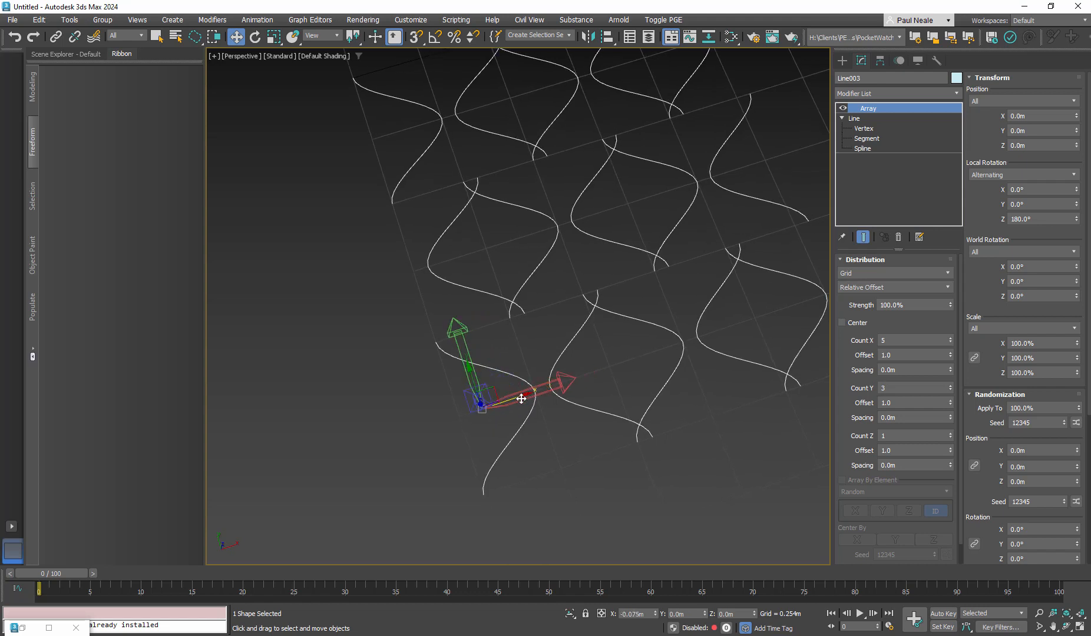
Move the base Line003's outer vertex so the arrayed curves meet in diamonds
drag(519, 398, 591, 428)
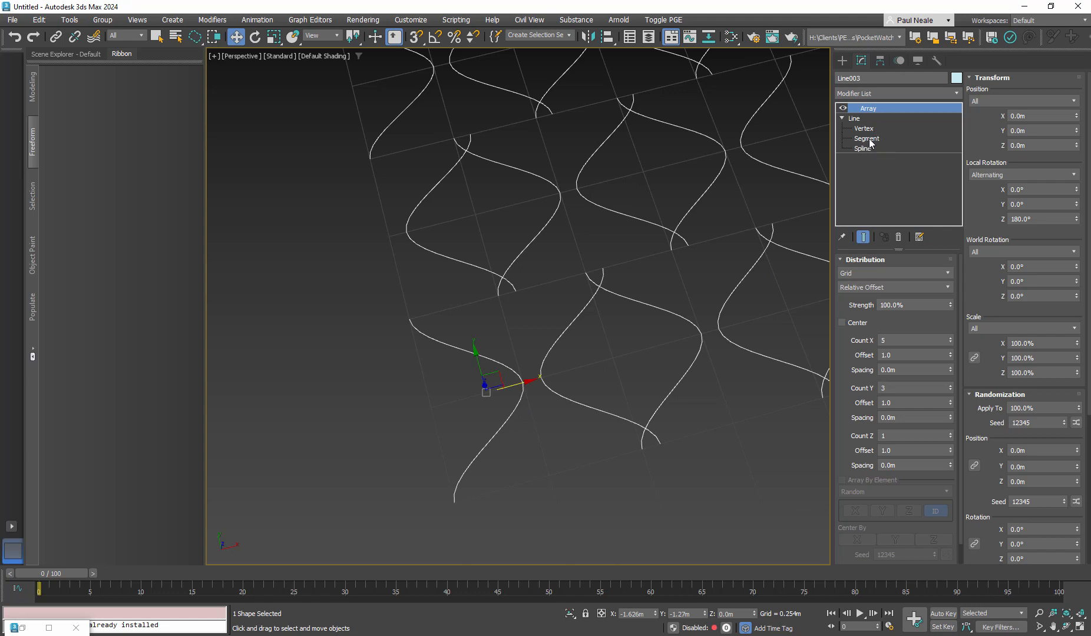
click(863, 148)
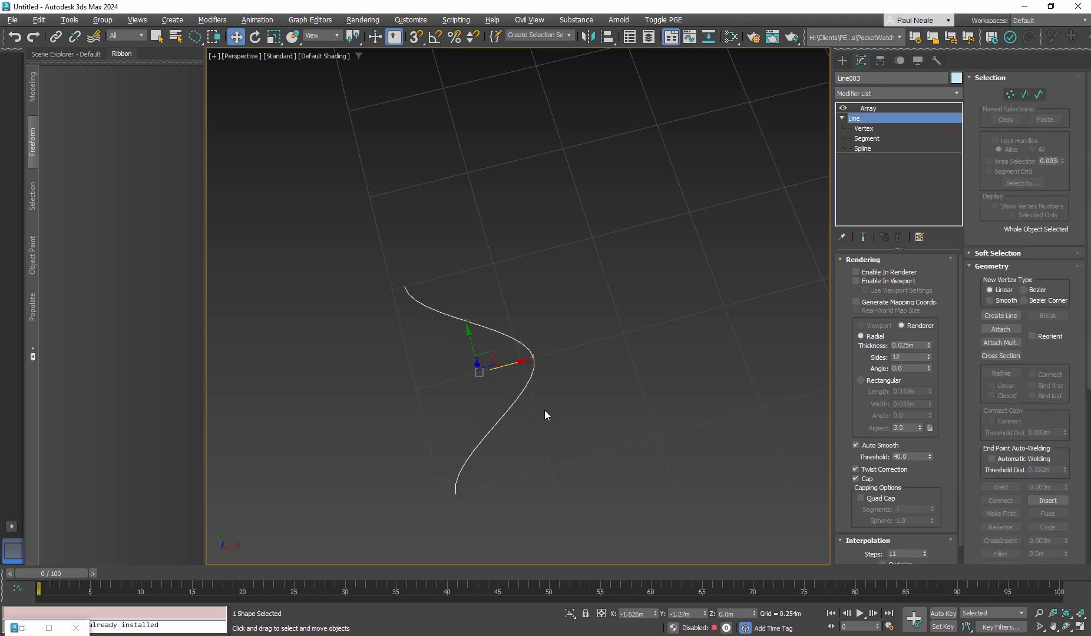
click(865, 149)
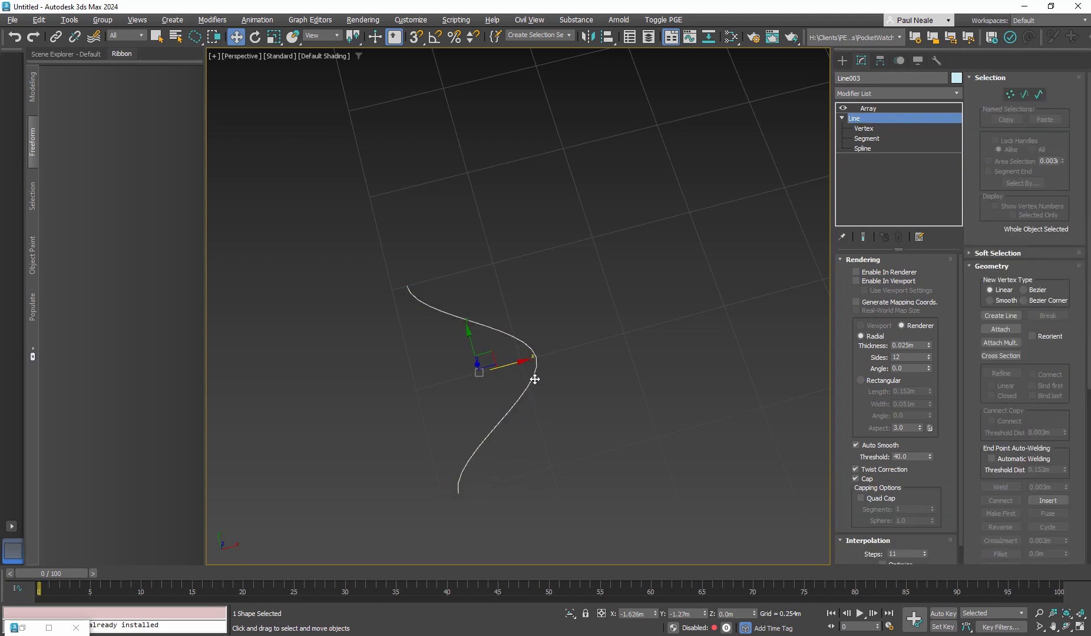
drag(534, 379, 504, 367)
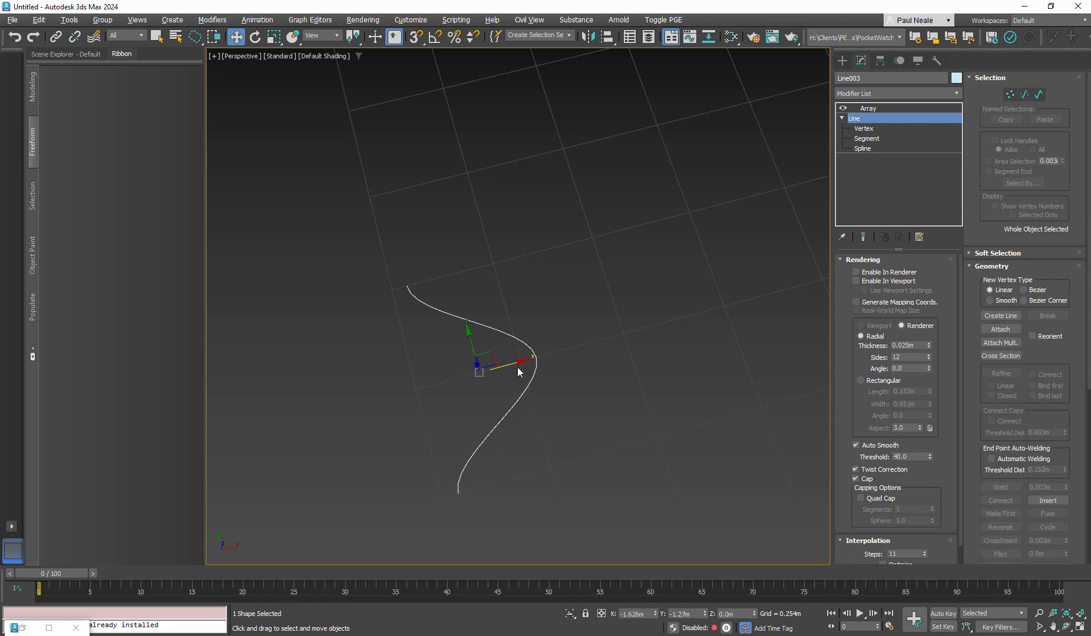
click(863, 148)
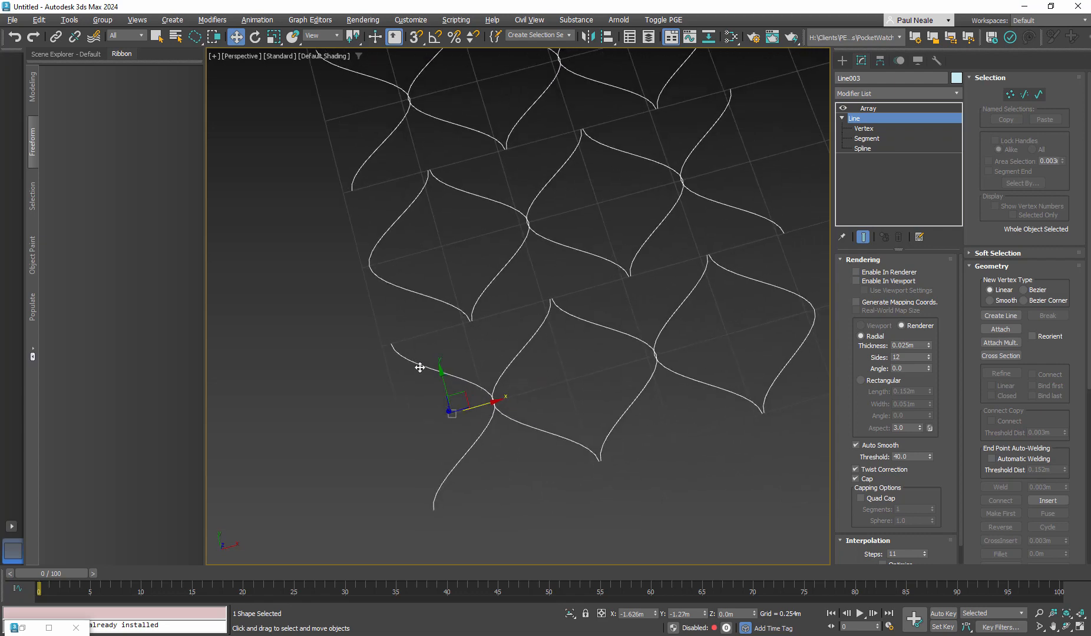
mouse_move(553, 298)
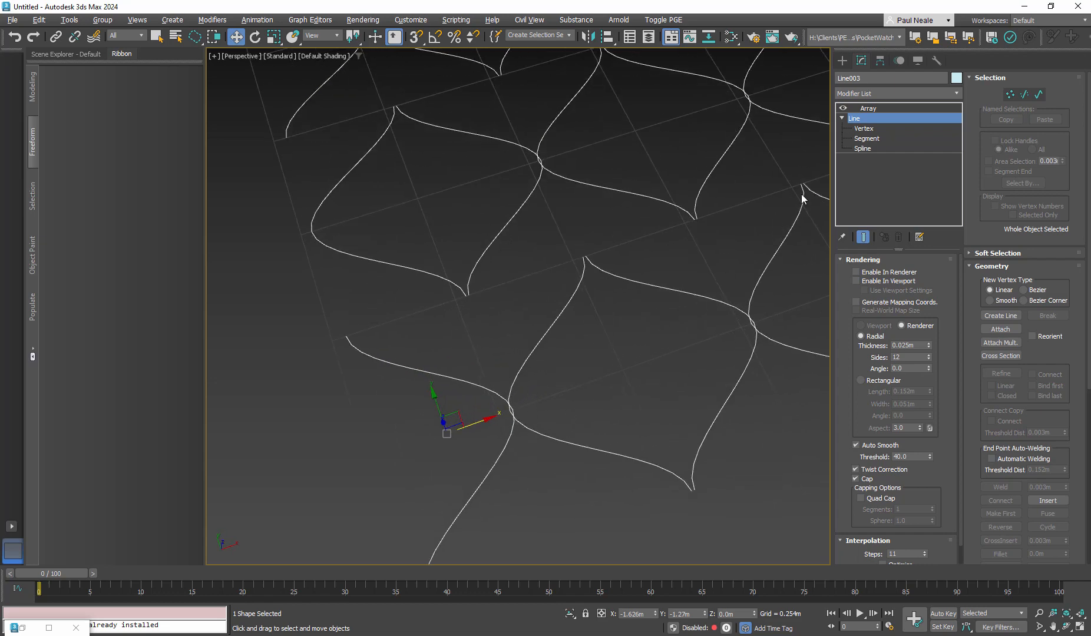
Activate Line003's Spline sub-object level beneath the Array
click(863, 149)
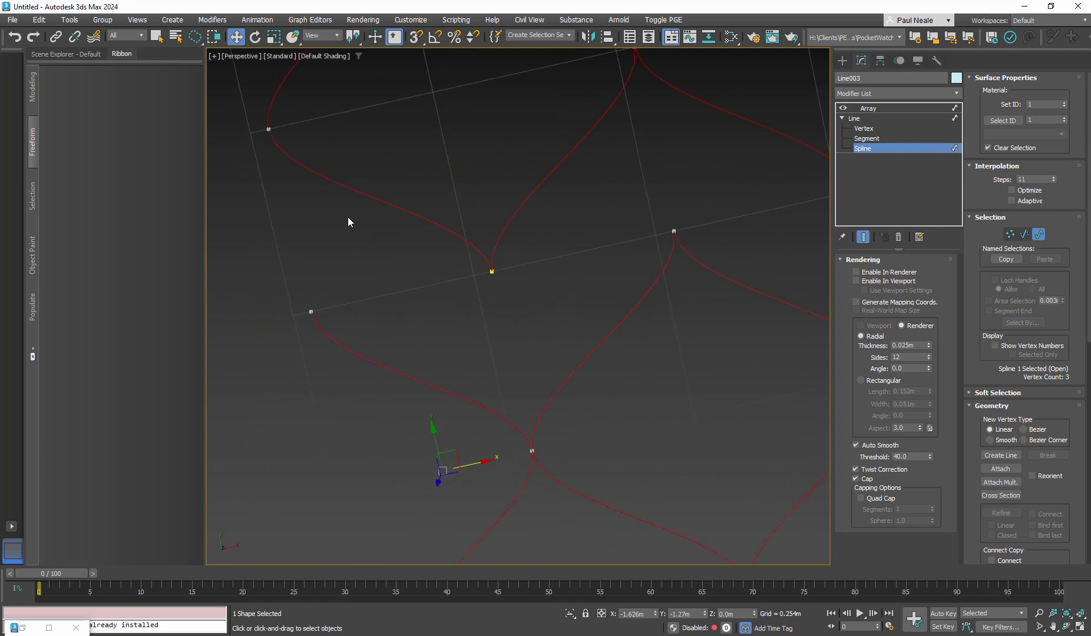
mouse_move(604, 344)
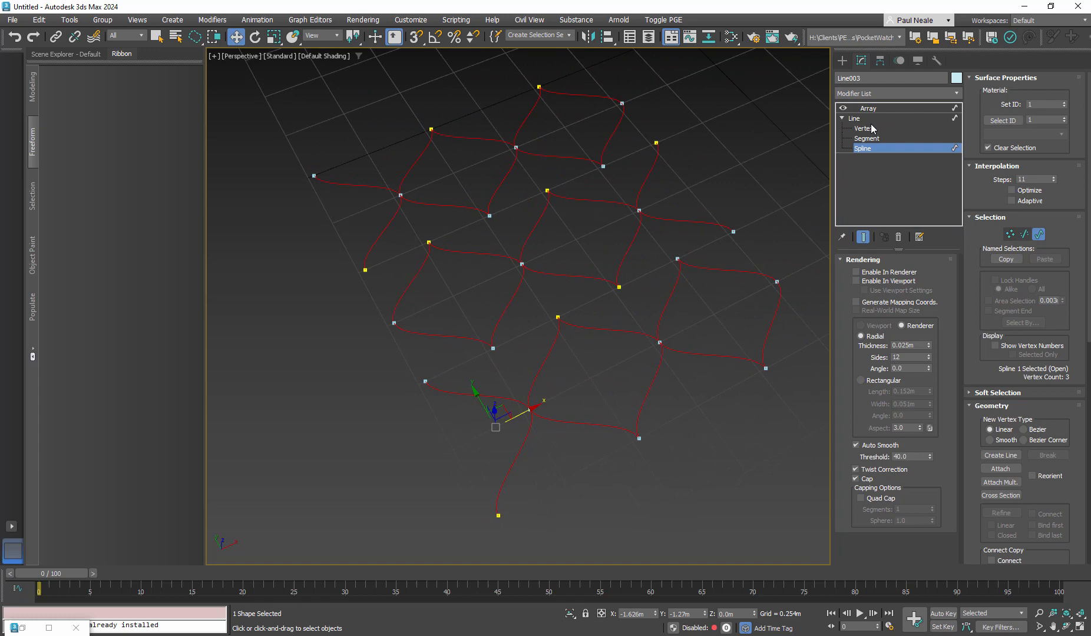
Set the Array to 6 by 4, Offset X 0.8, alternating X shift -0.203m
click(867, 107)
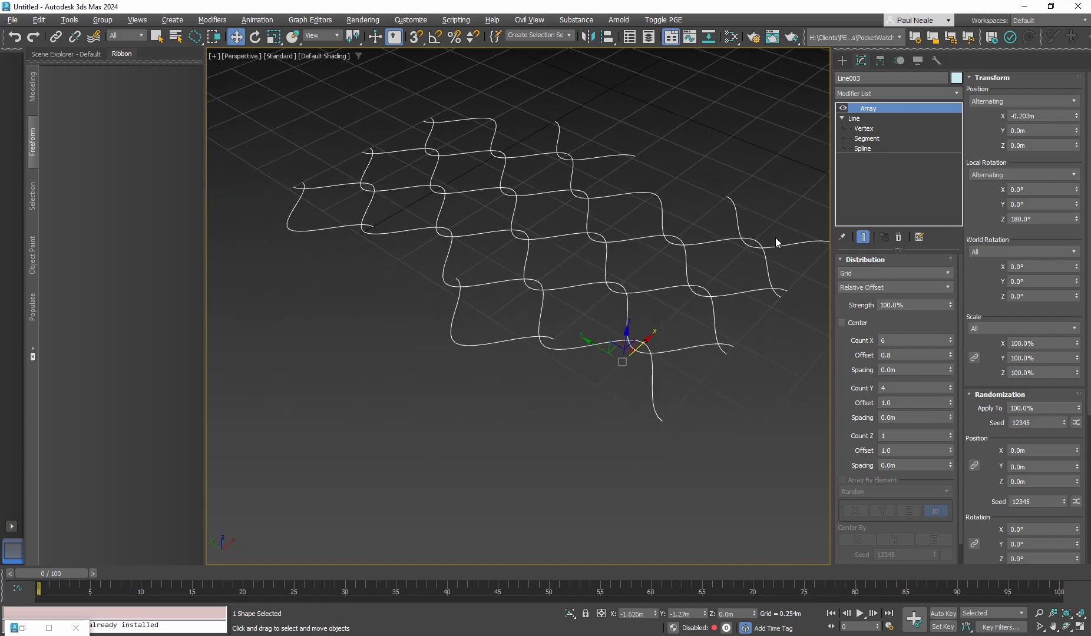
drag(775, 242, 657, 313)
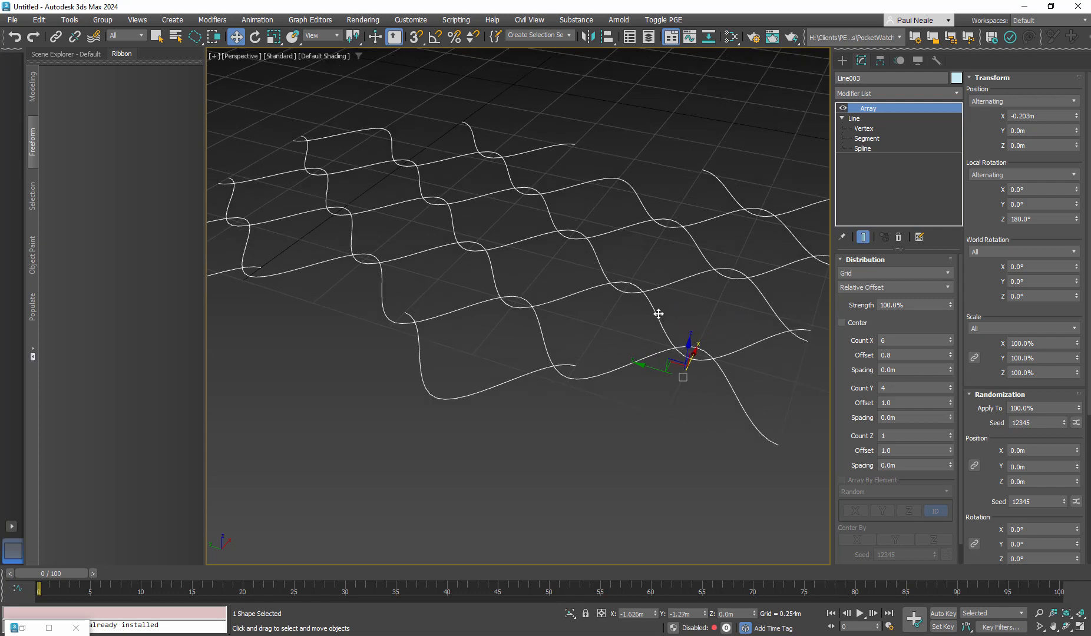
mouse_move(821, 395)
text(render)
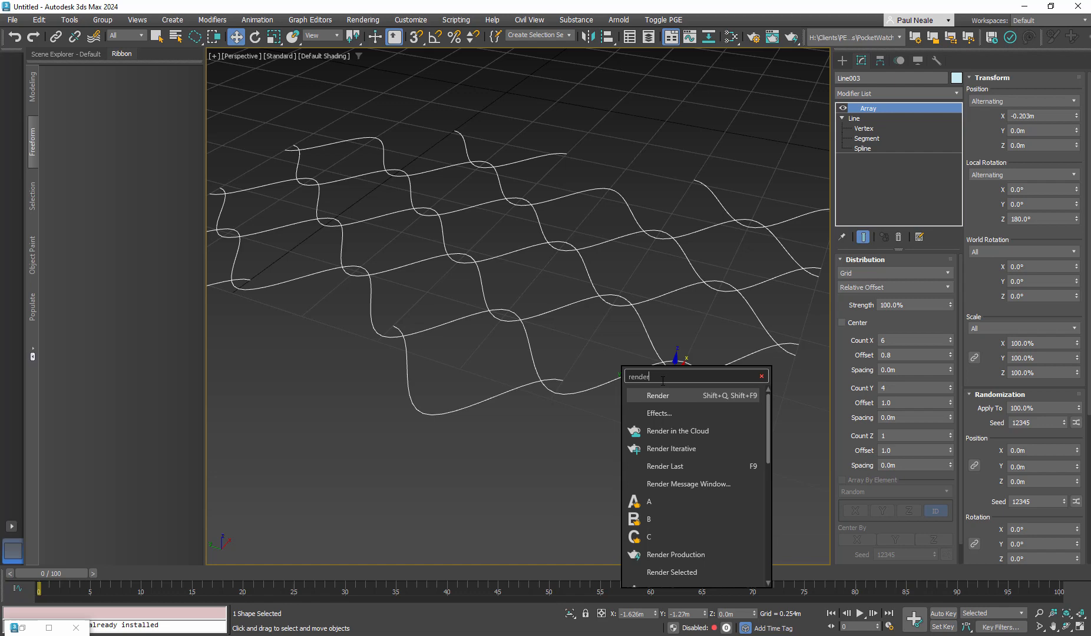
Add Renderable Spline for 0.028m, 12-sided tubes with threshold 180 and no caps
text(a)
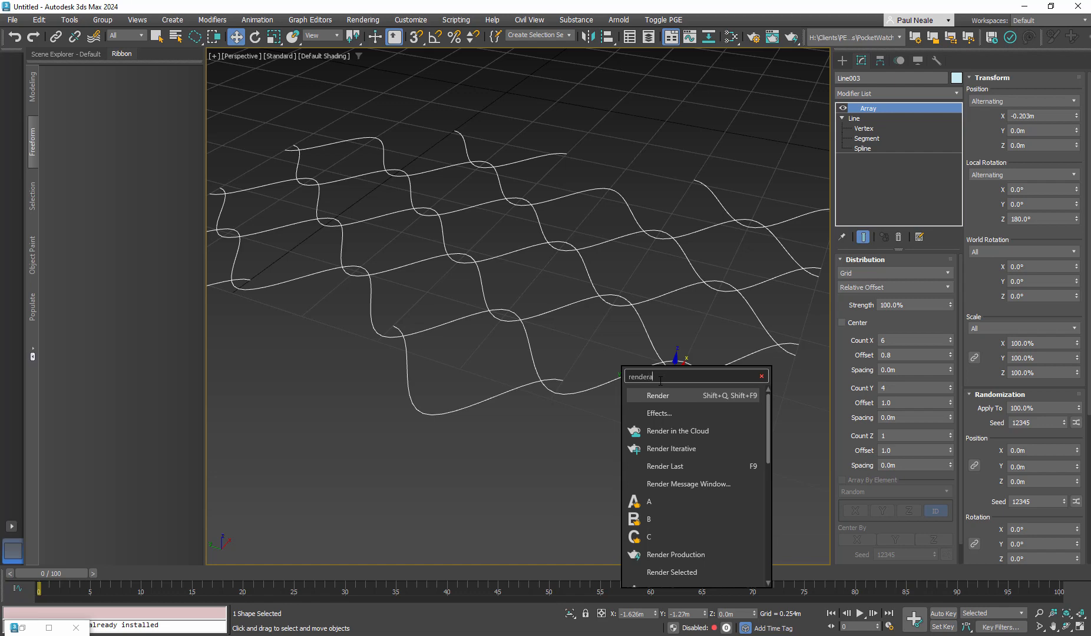
text(renderable spl)
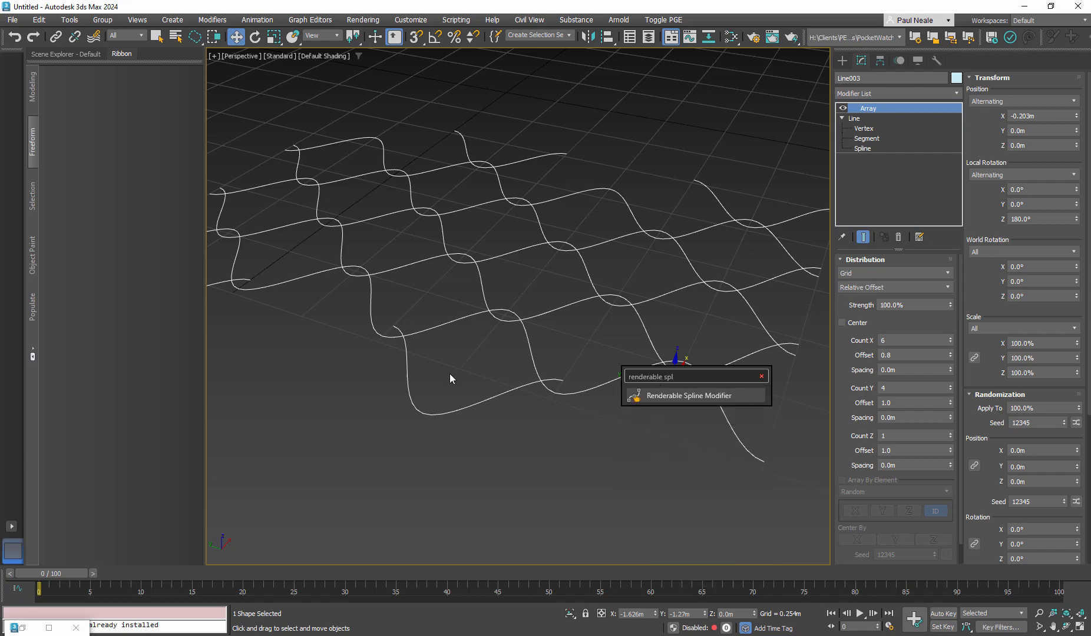
click(692, 395)
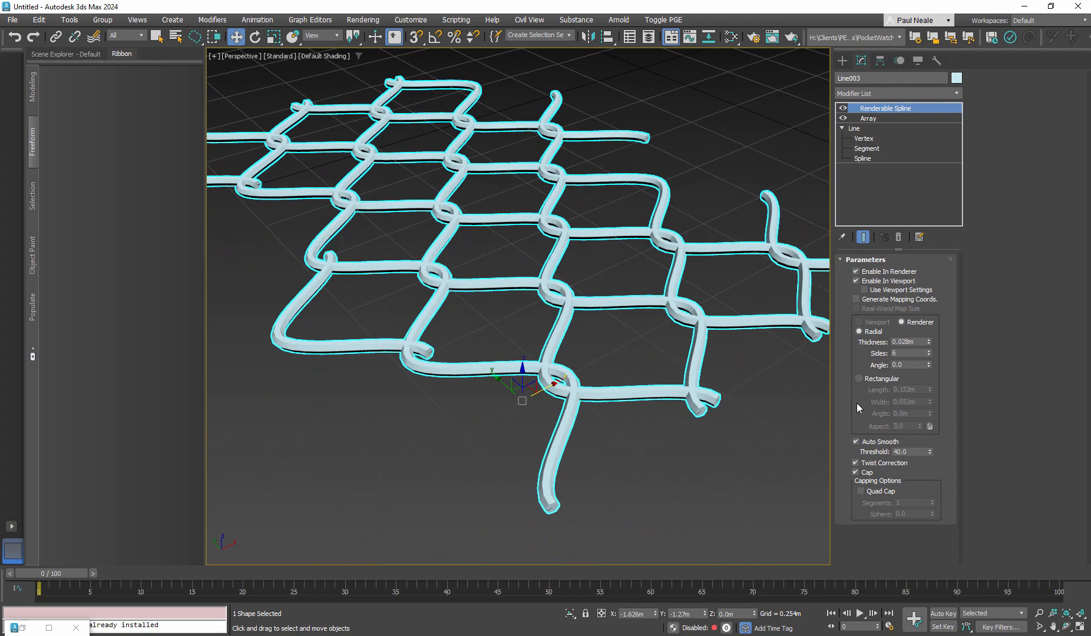
click(907, 353)
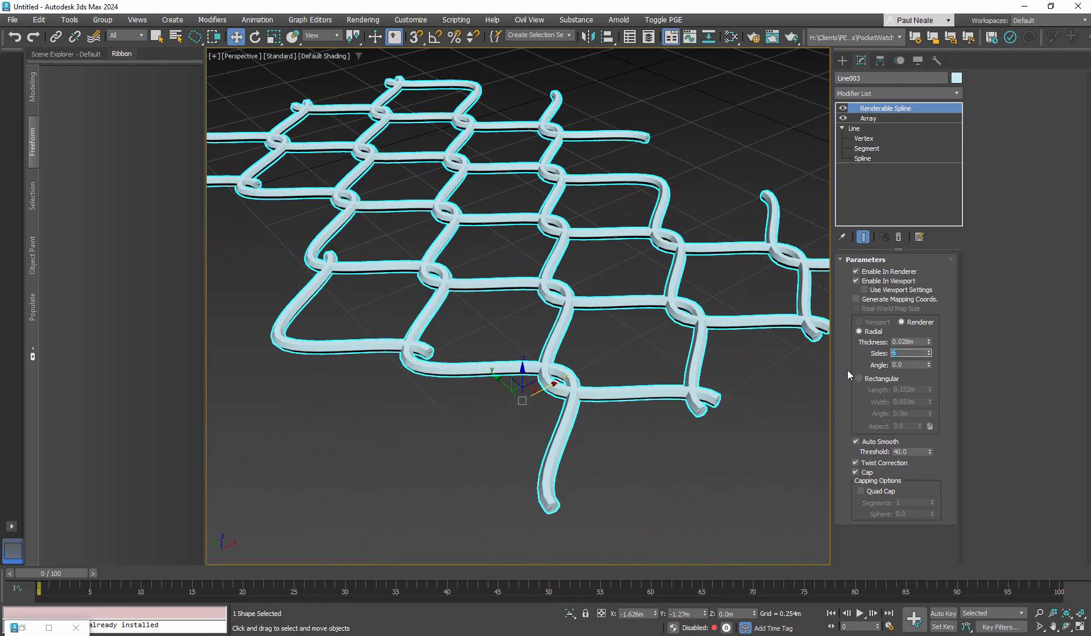
text(12)
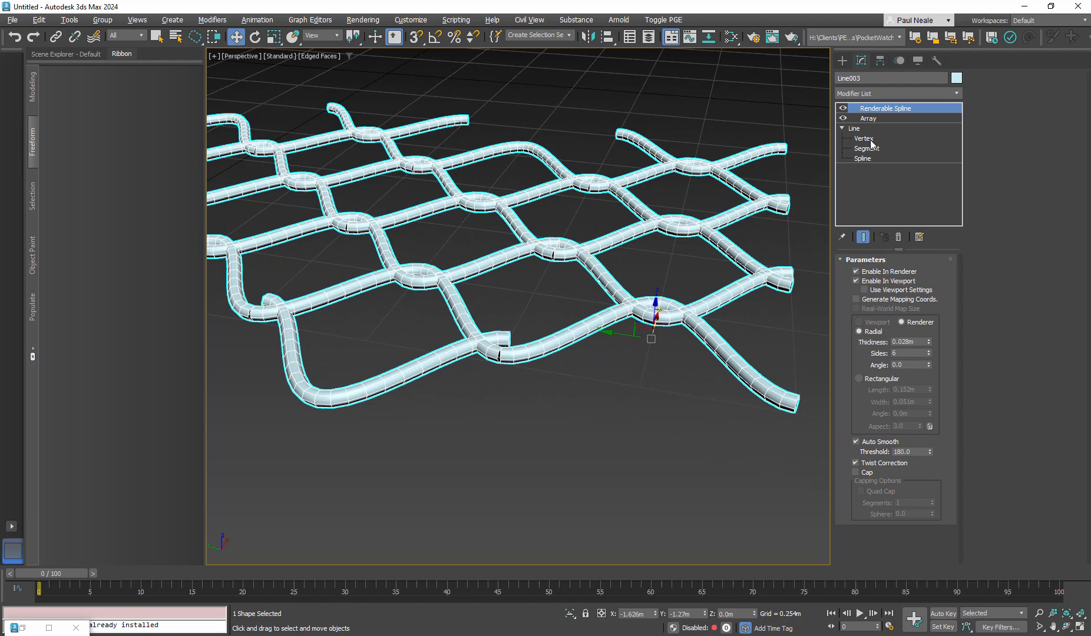
Rotate a base-line vertex at a wire crossing so the links interlock
click(863, 137)
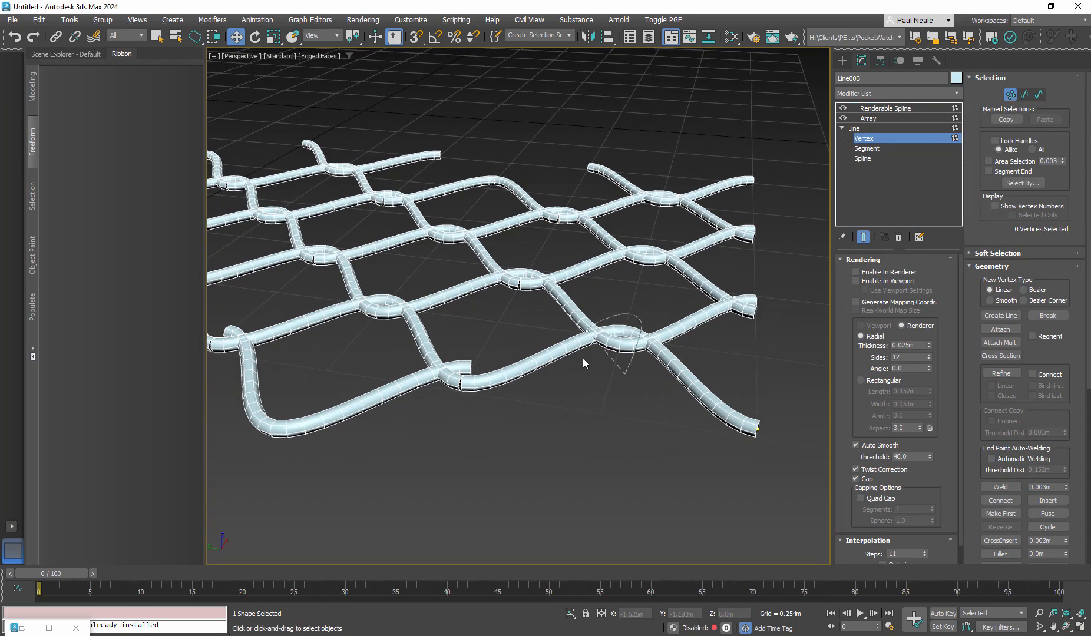
click(621, 345)
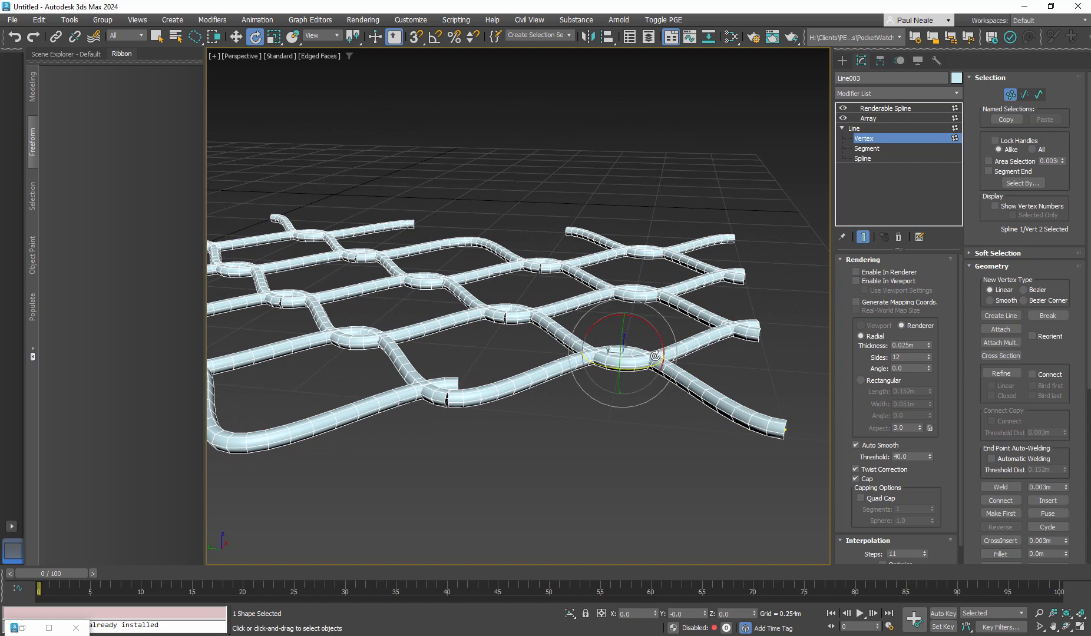
click(434, 37)
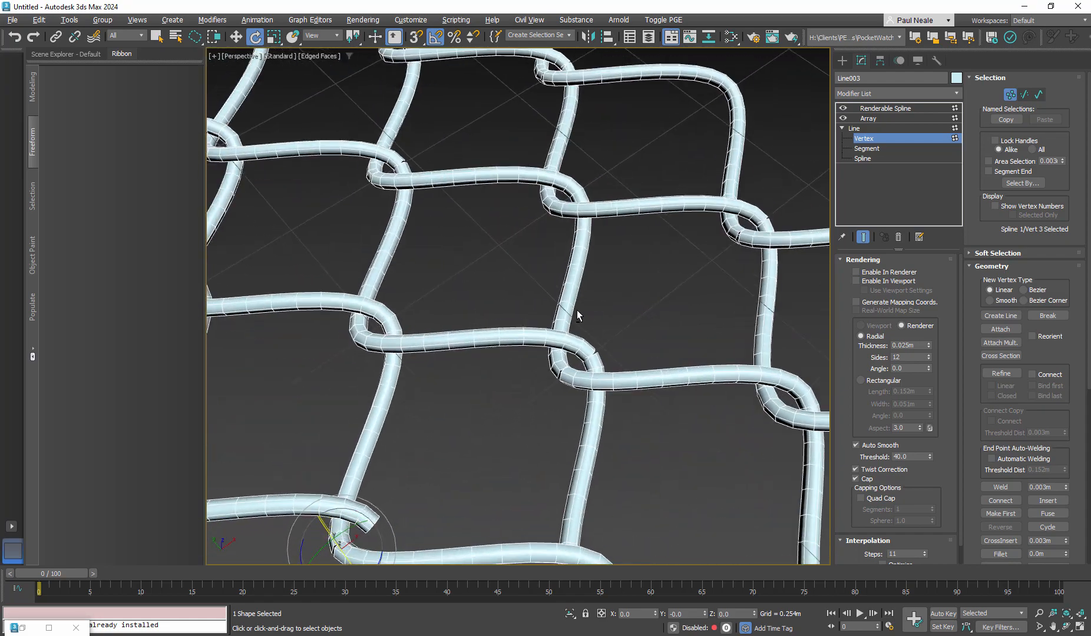
drag(577, 315, 647, 264)
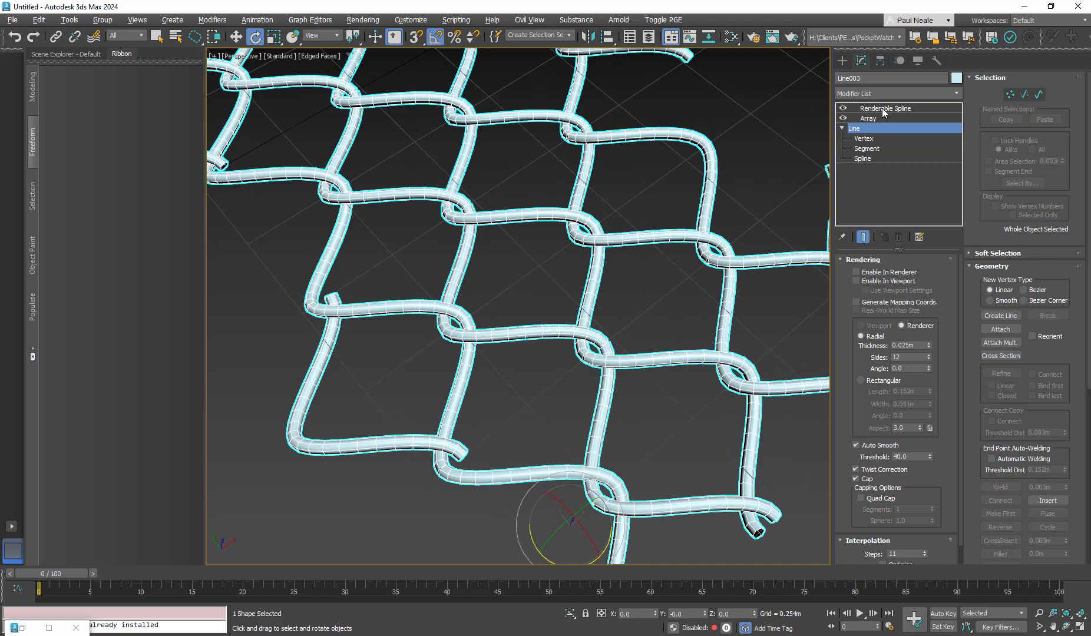
Add a Vertex Weld modifier with 0.3 threshold above Renderable Spline
click(884, 107)
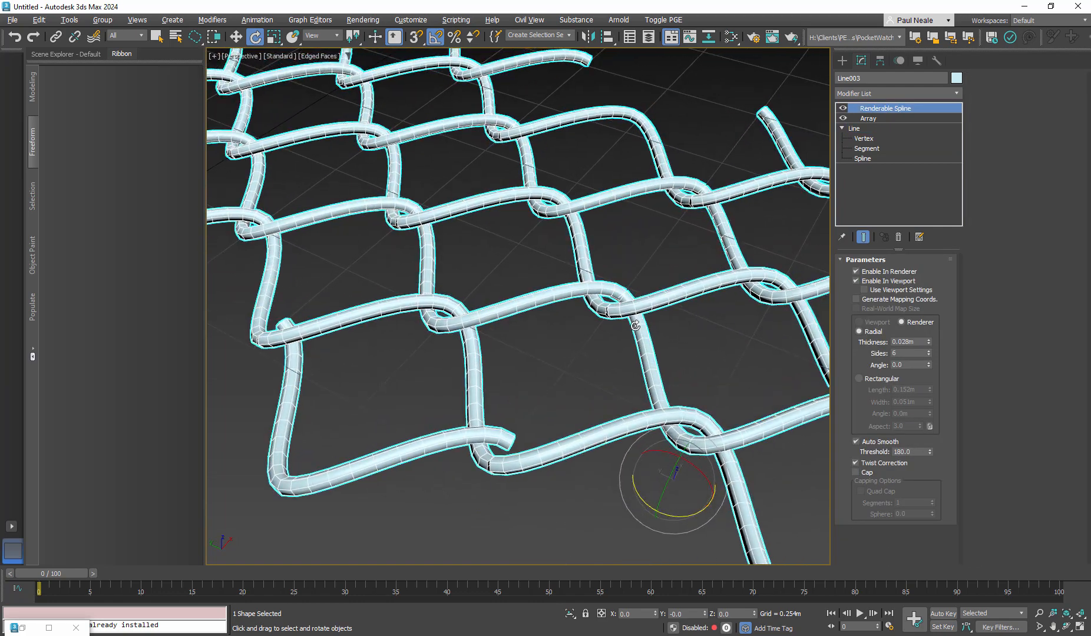
mouse_move(639, 367)
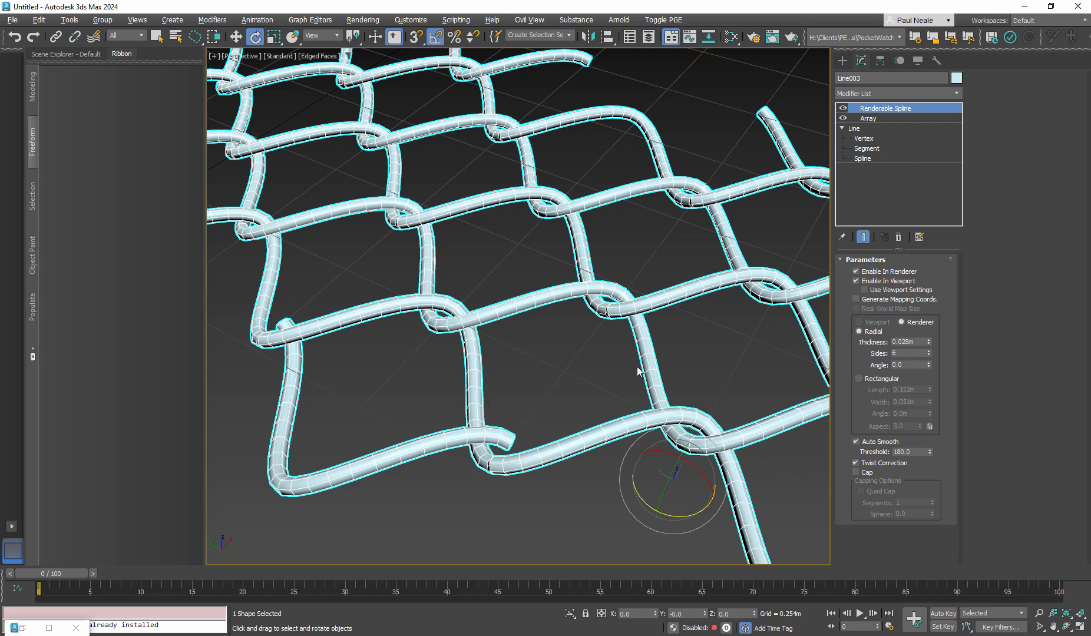
mouse_move(650, 360)
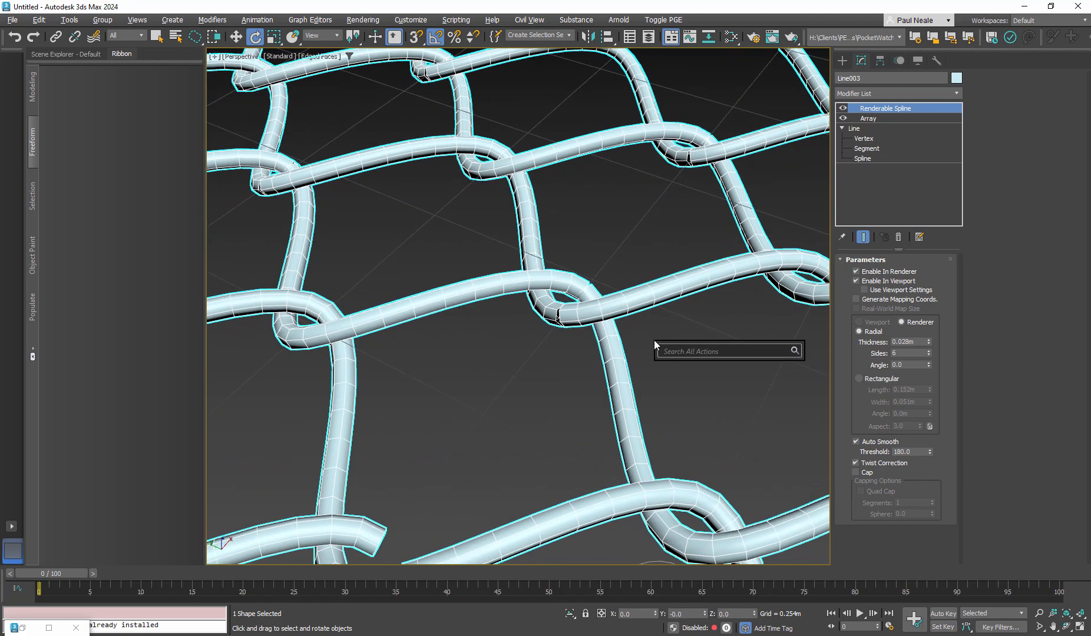
text(vert)
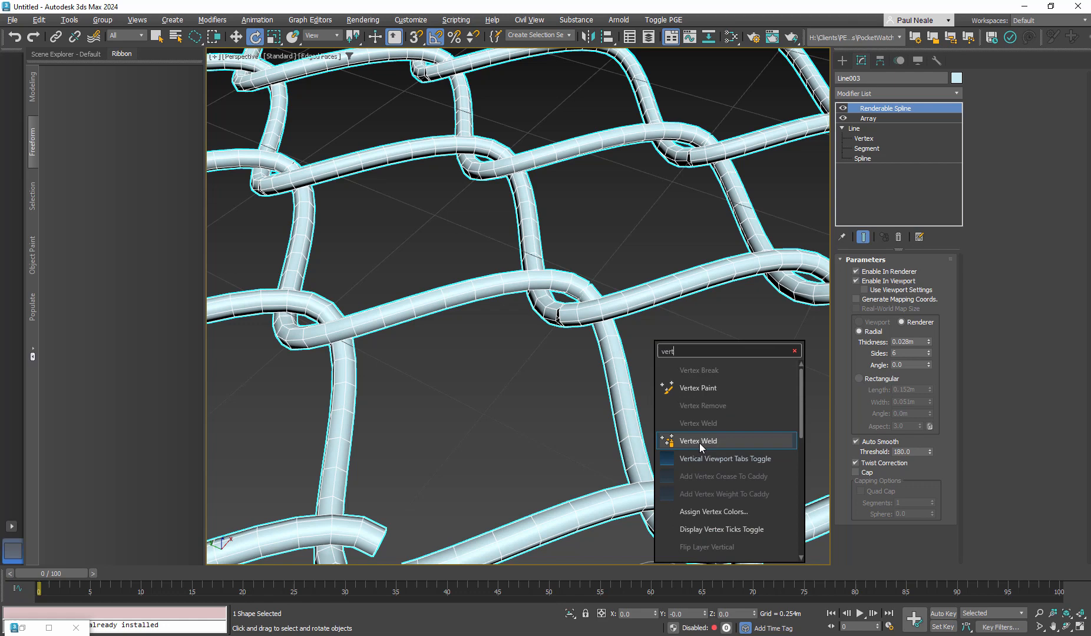
click(698, 440)
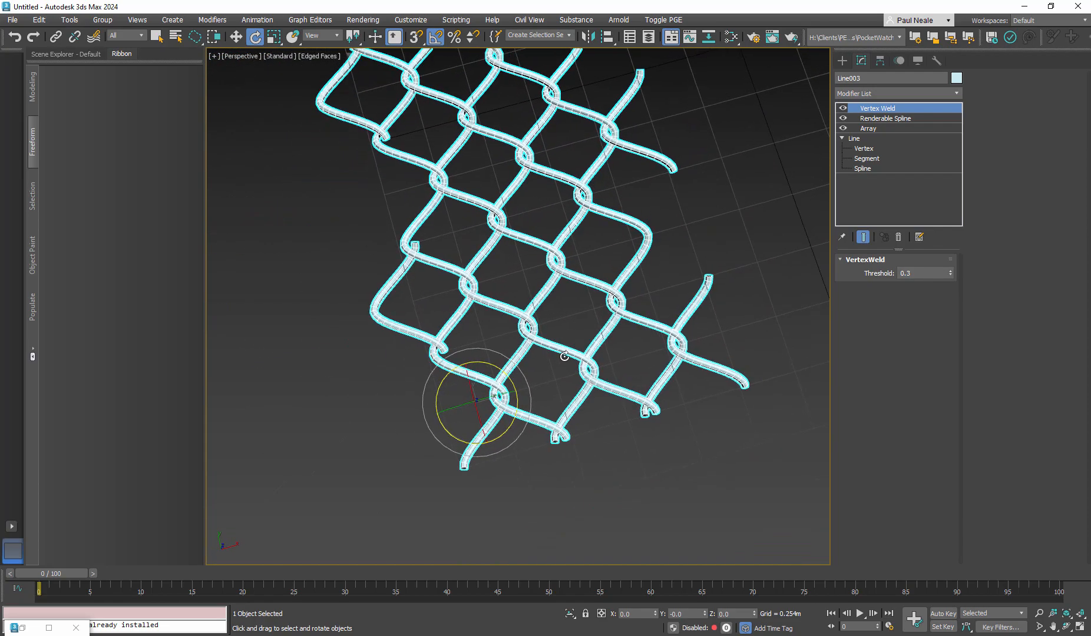
drag(563, 356, 572, 325)
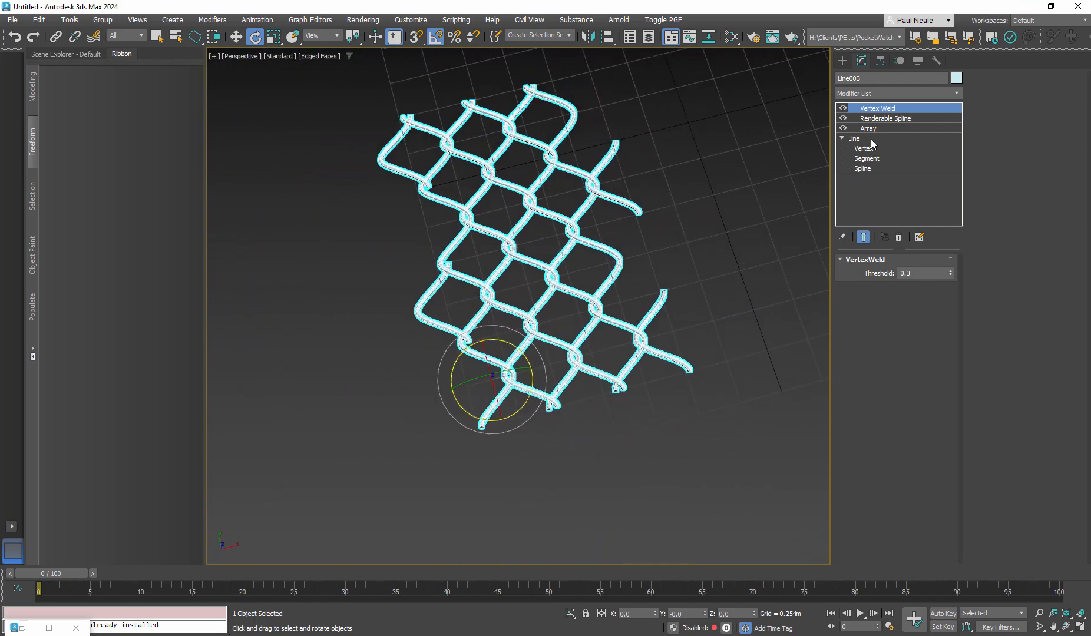
Change the Array counts to 21 across and 8 high, then reselect Vertex Weld
click(868, 128)
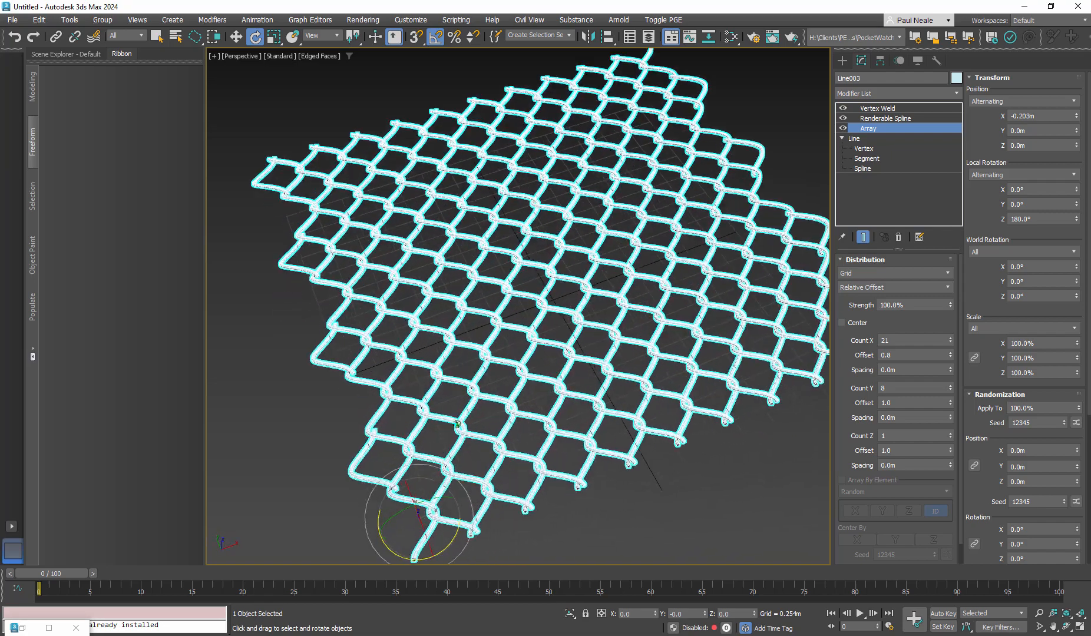
click(878, 108)
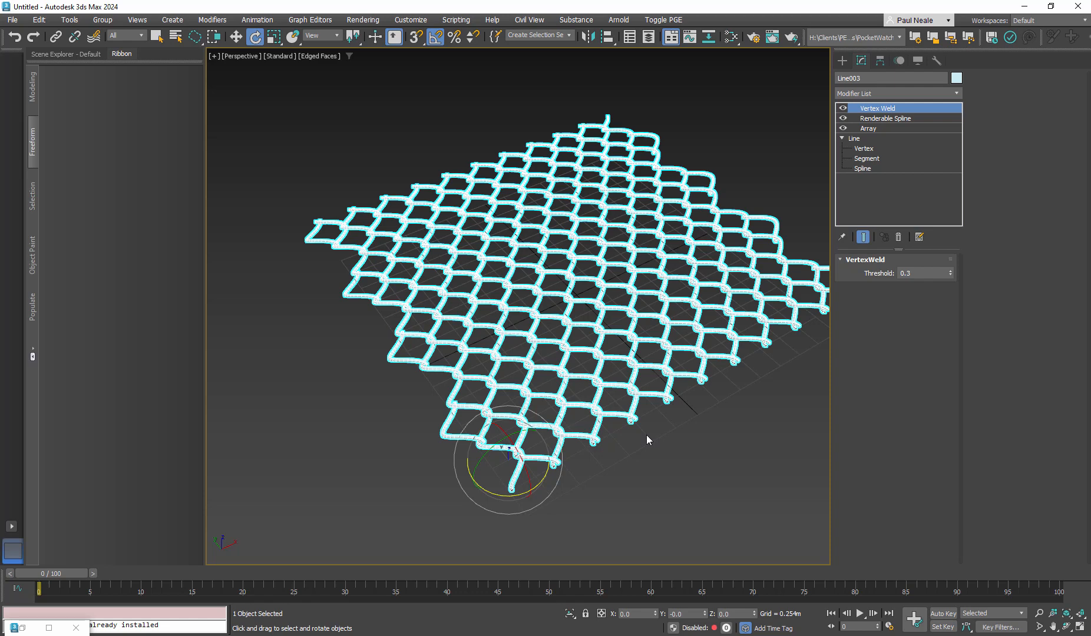
Add a Slice modifier to the fence through the action search
key(x)
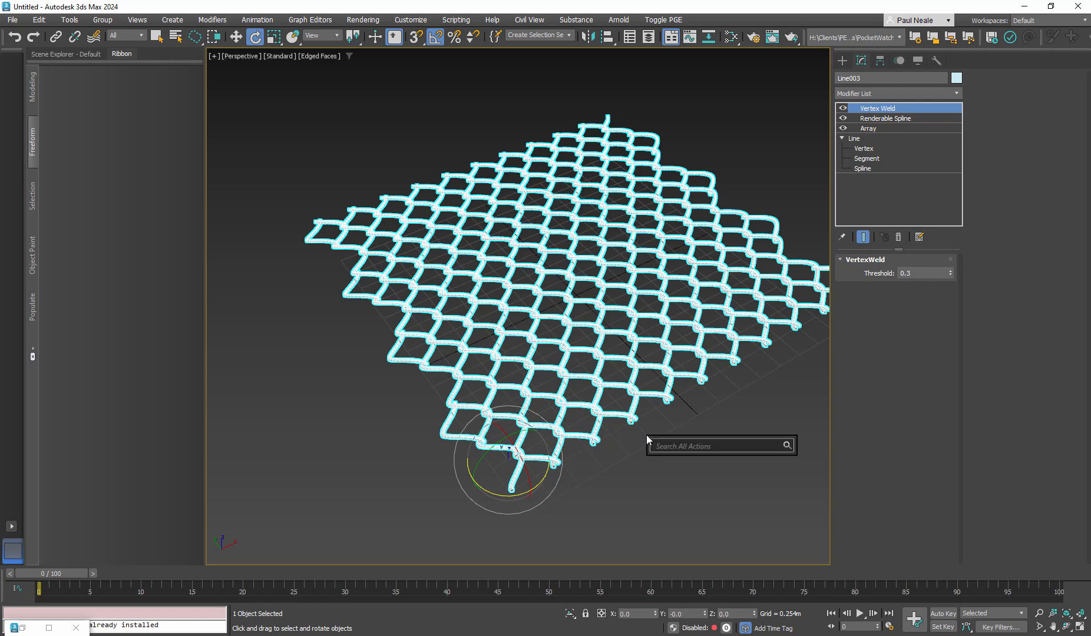
text(slice)
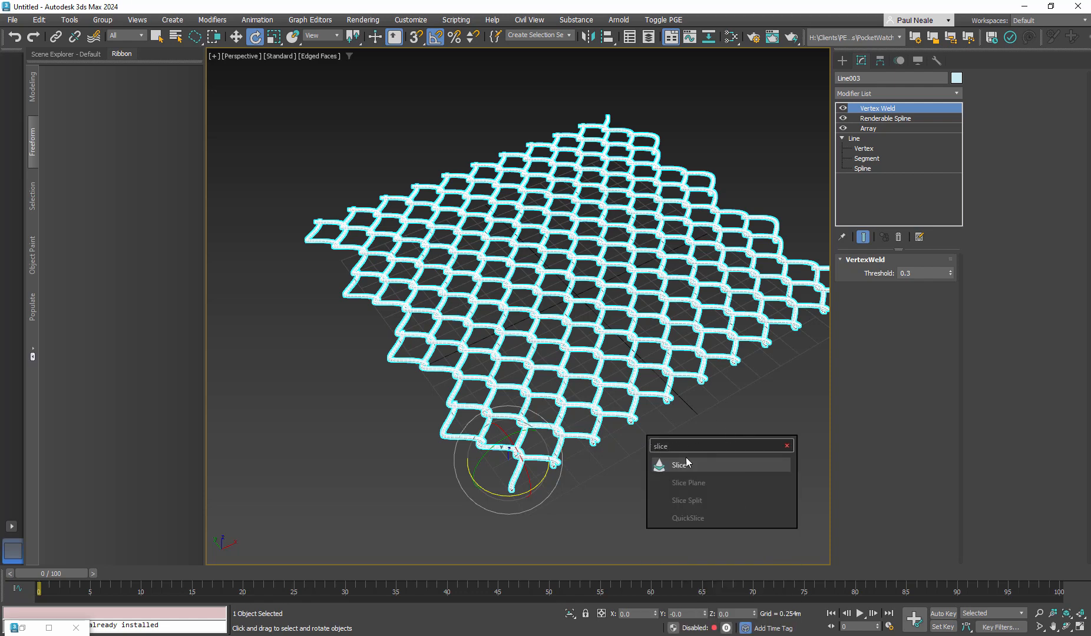
click(679, 464)
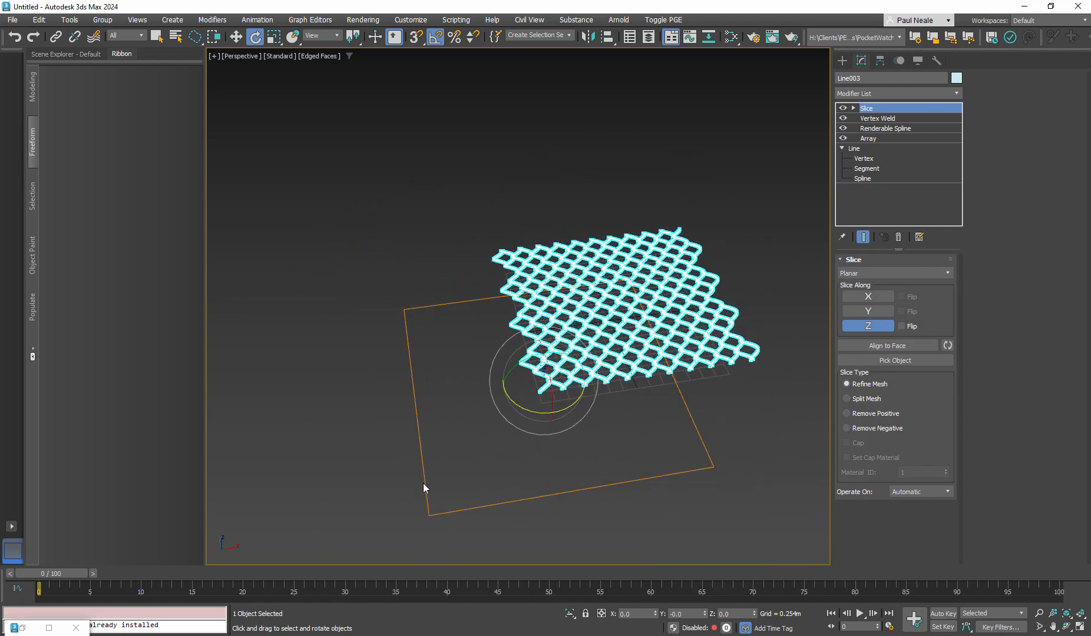
Rotate and move the Slice plane across the fence, set to Remove Negative
click(853, 108)
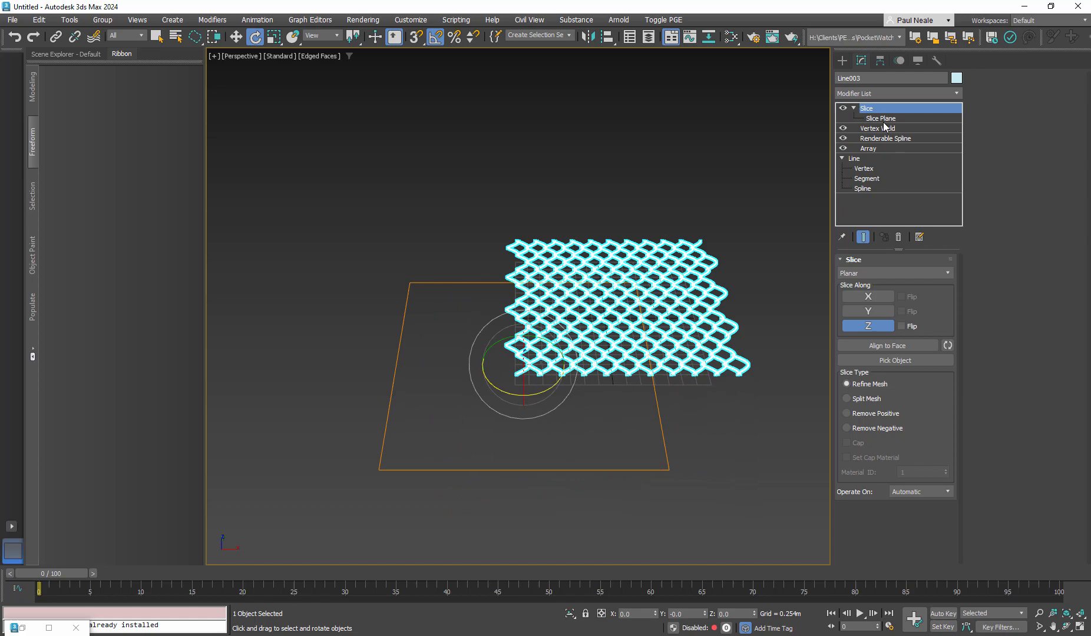
click(880, 118)
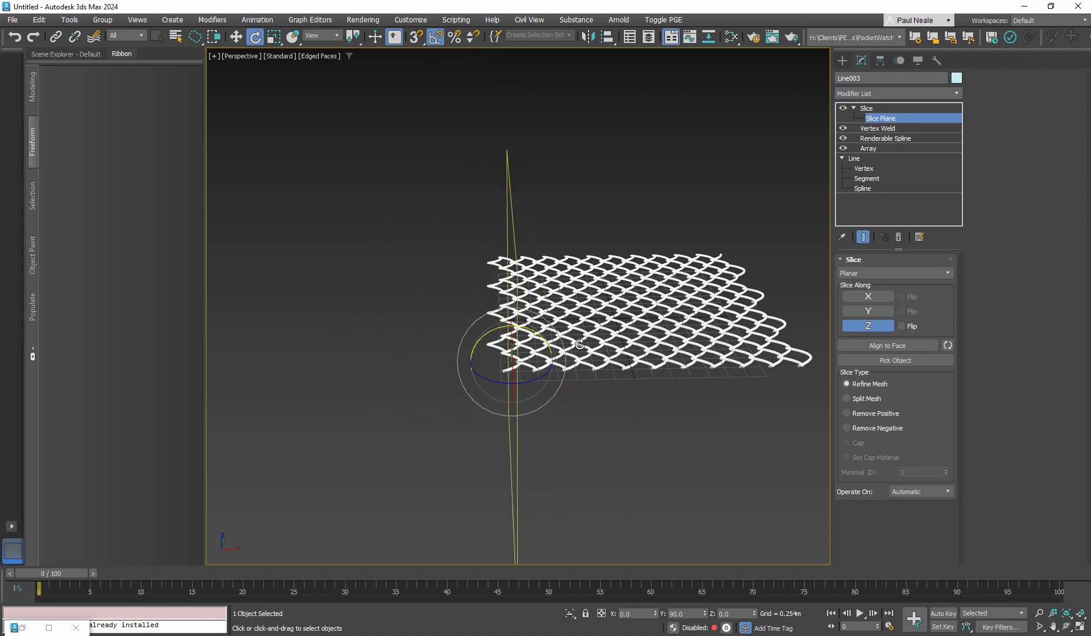
drag(577, 344, 673, 416)
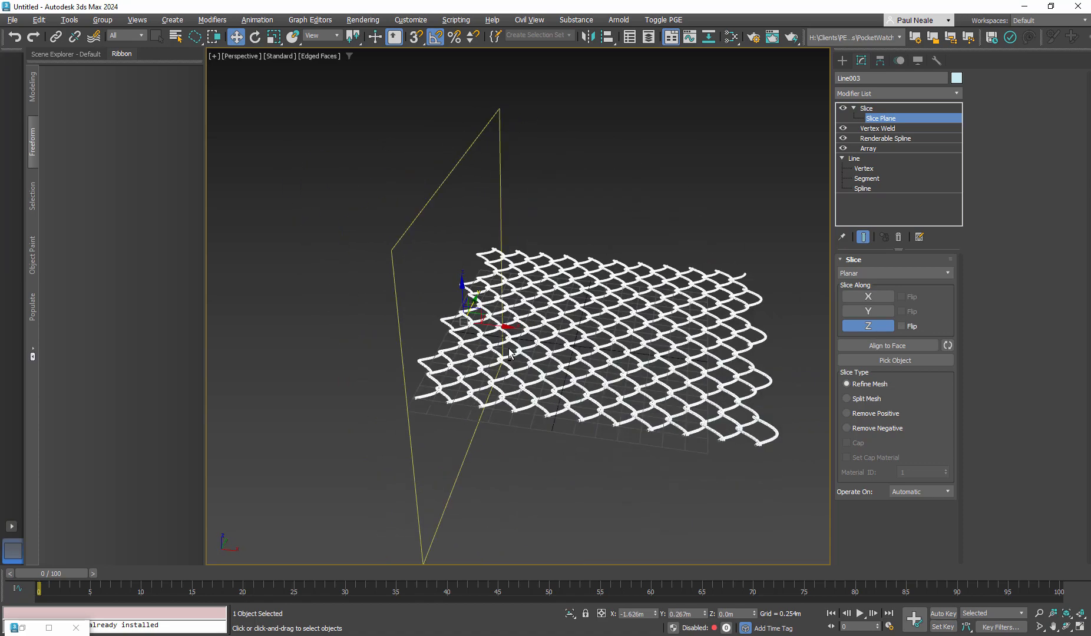
click(846, 414)
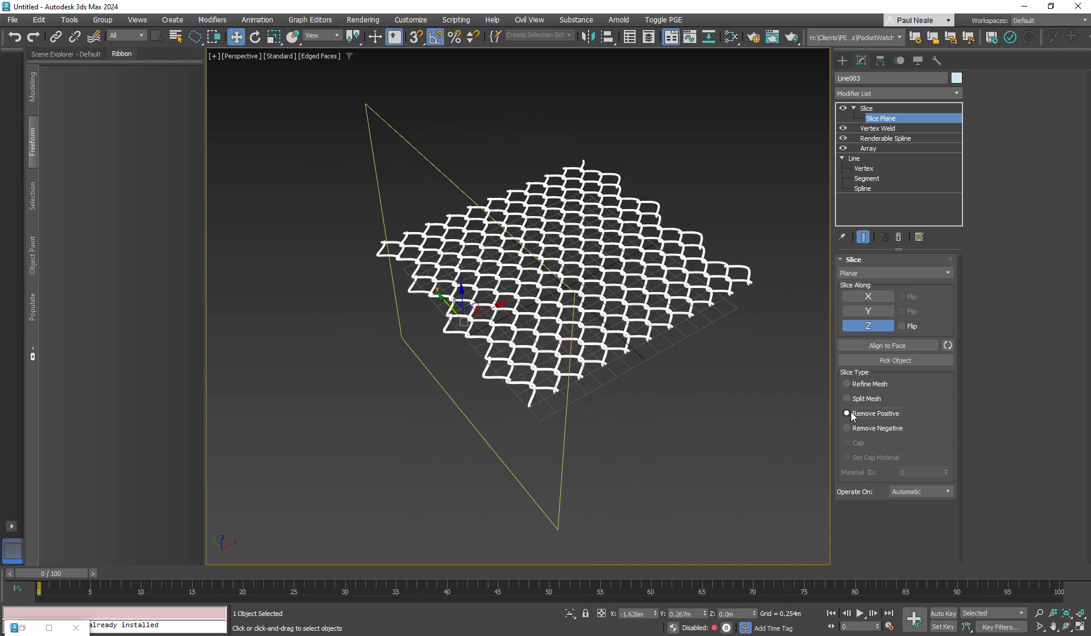
click(846, 428)
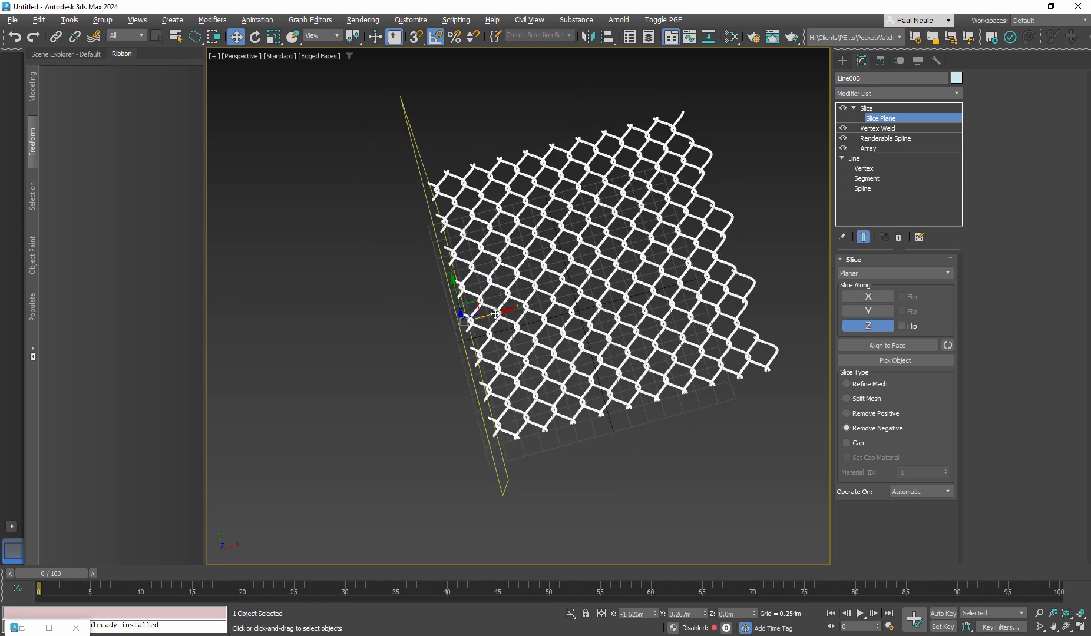
drag(495, 313, 482, 320)
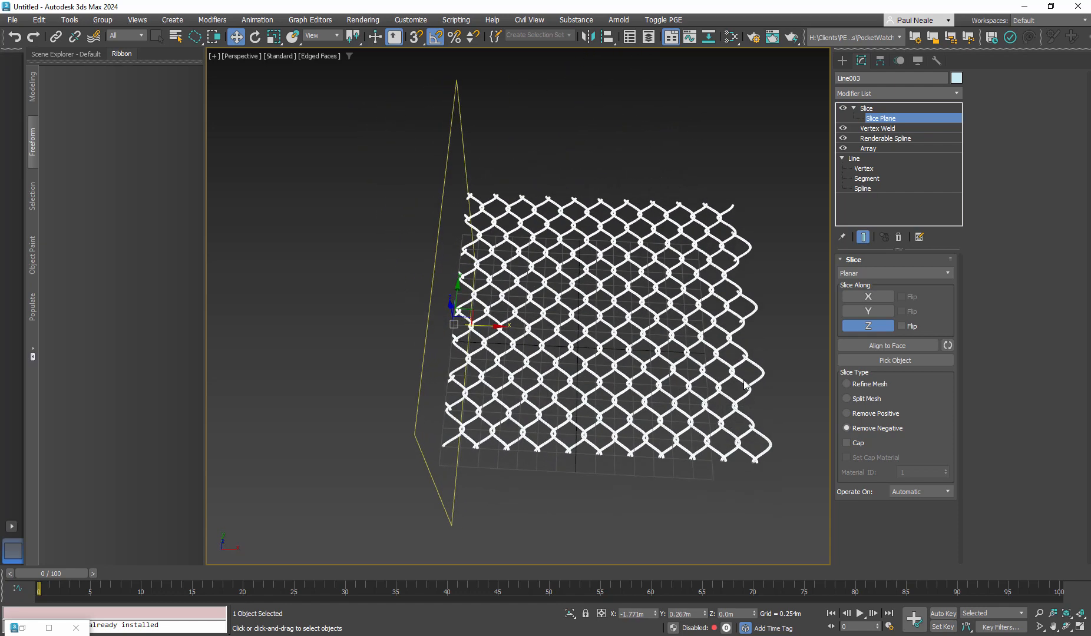
click(867, 109)
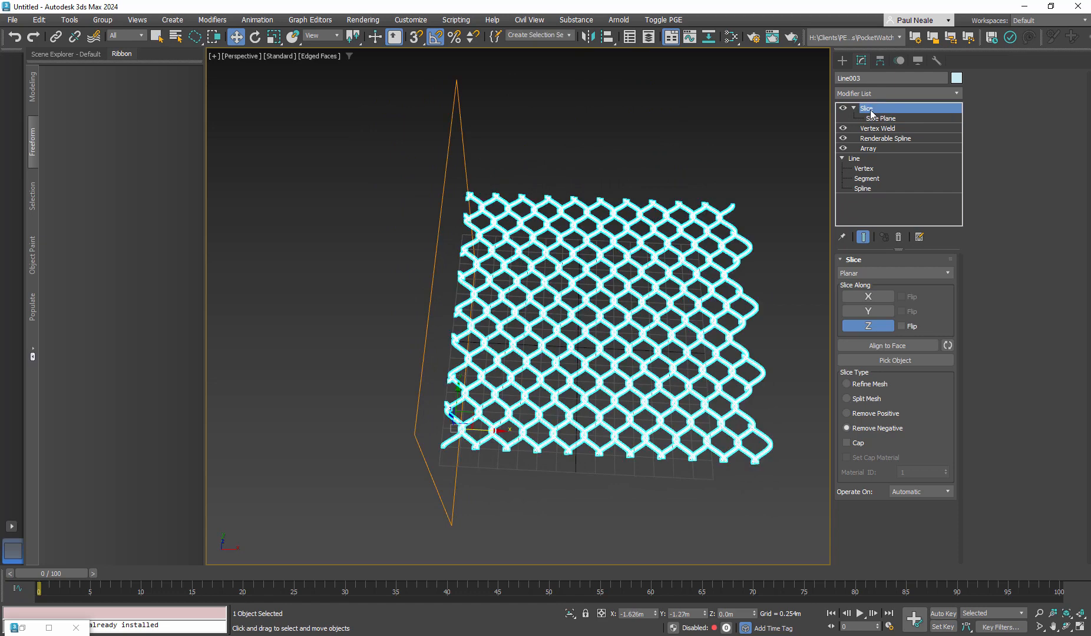
Copy the Slice modifier, check Array settings, and orbit around the trimmed fence
right_click(867, 108)
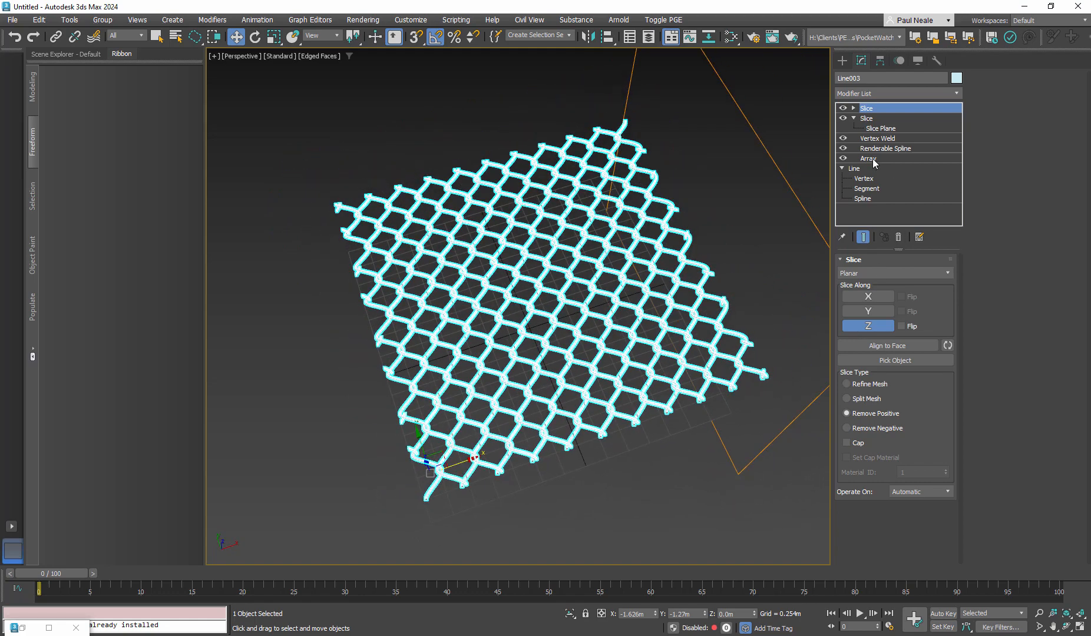
click(868, 158)
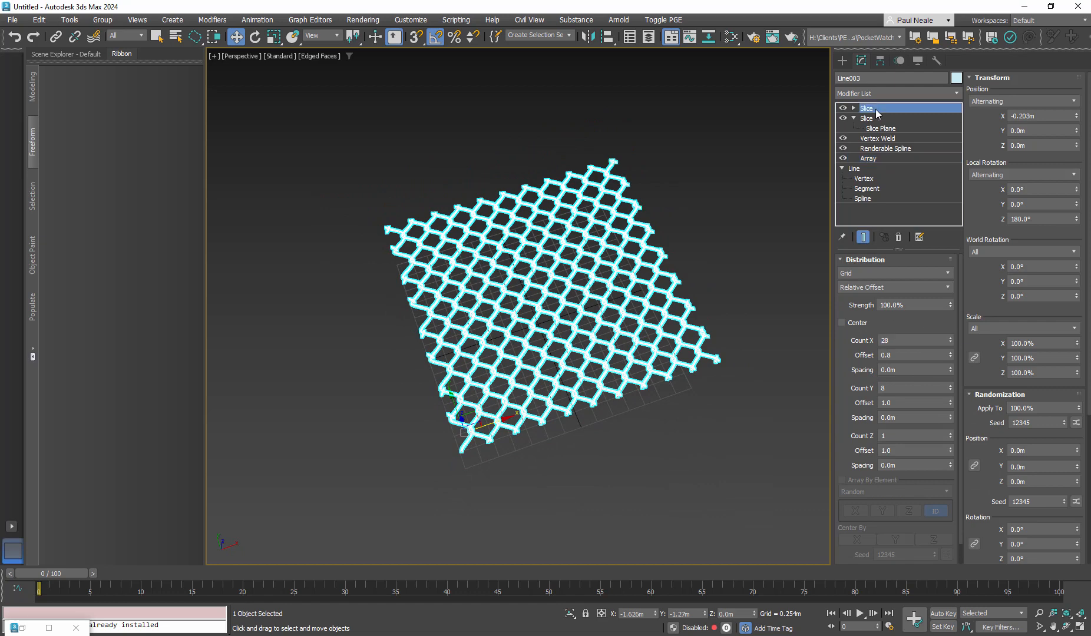
click(867, 108)
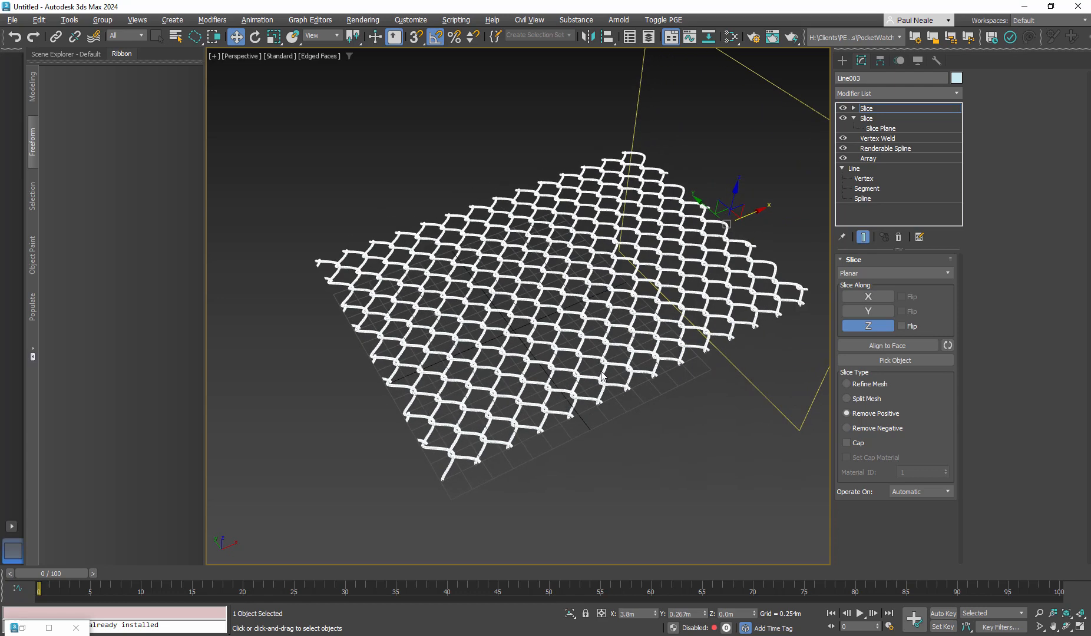
mouse_move(786, 397)
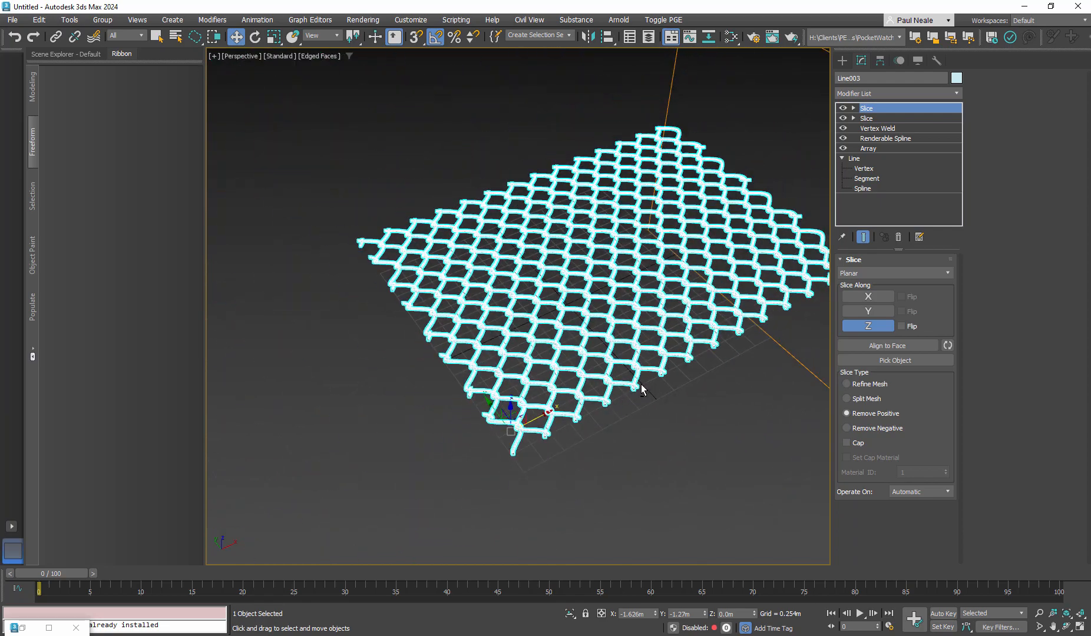
drag(640, 390, 598, 407)
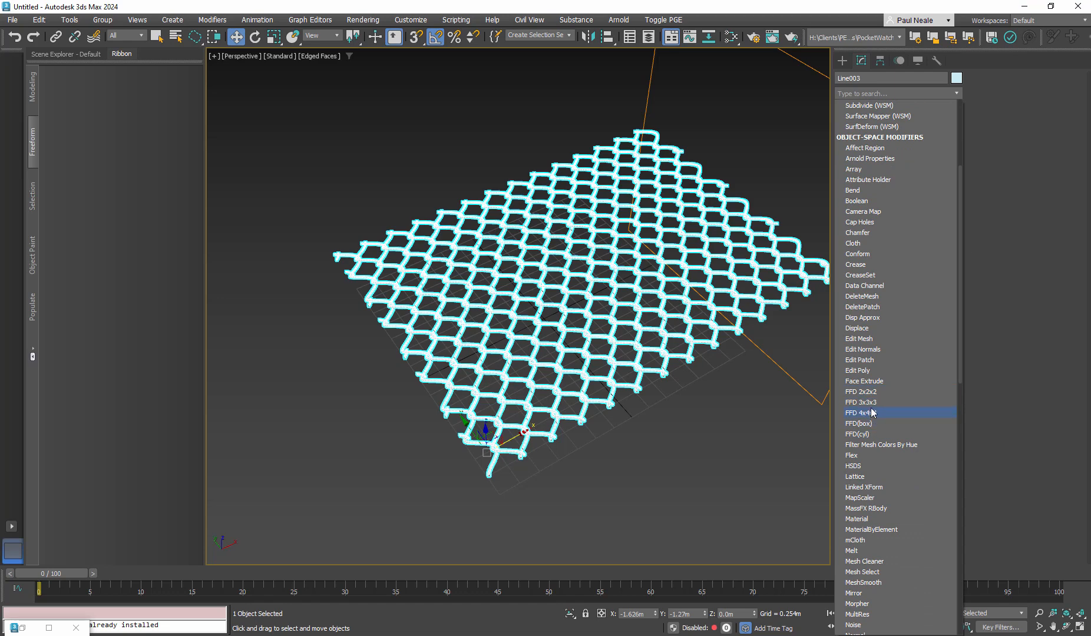
mouse_move(873, 417)
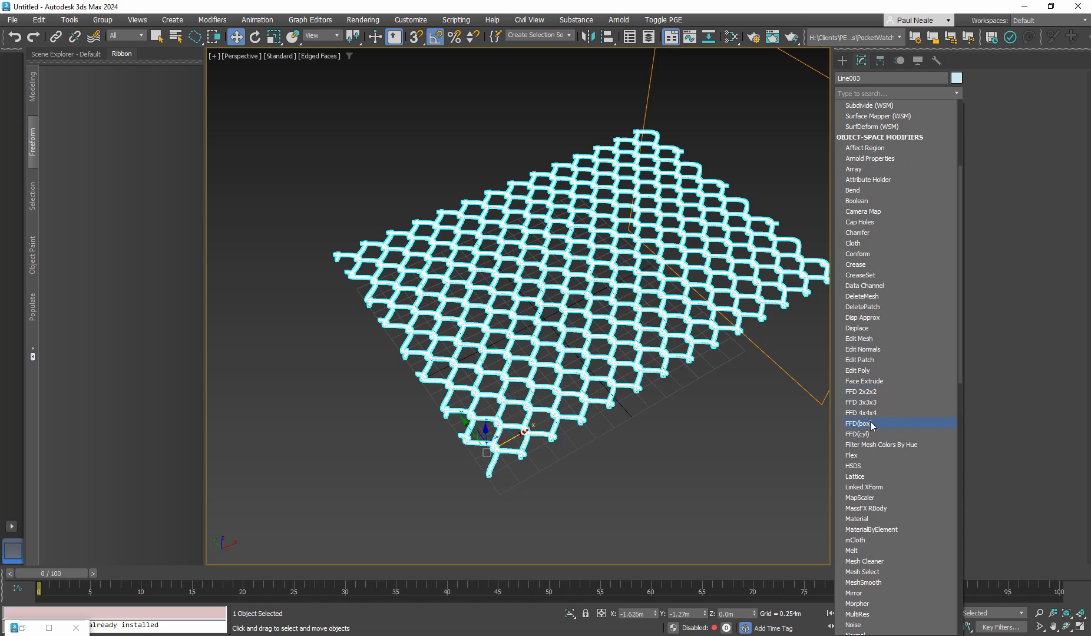
Add an FFD(box) 4x4x4 modifier and expand it to its control points
click(863, 424)
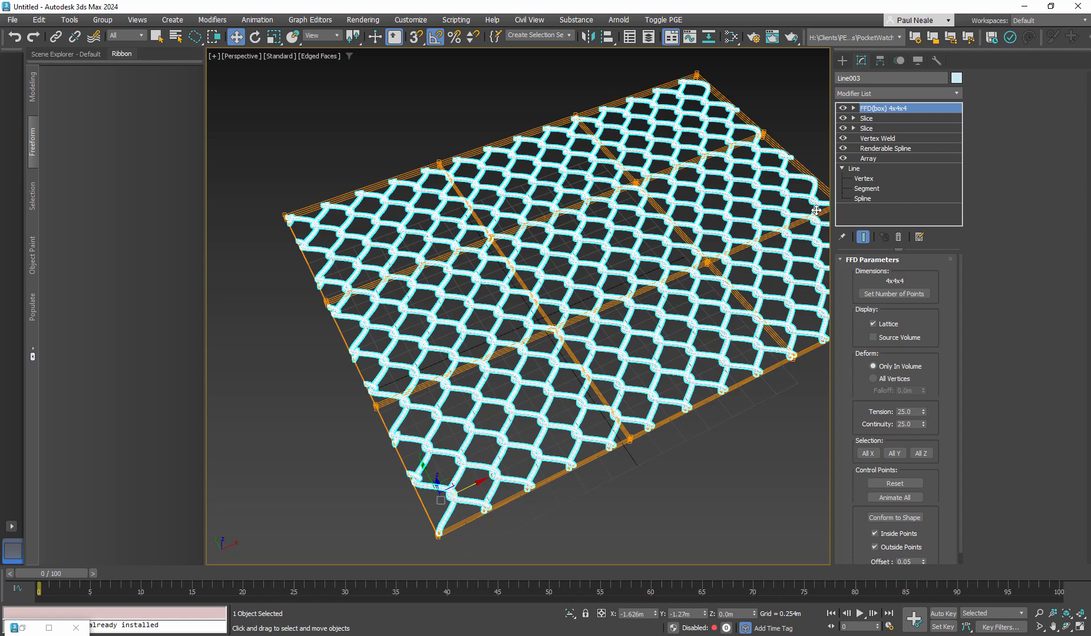
click(852, 108)
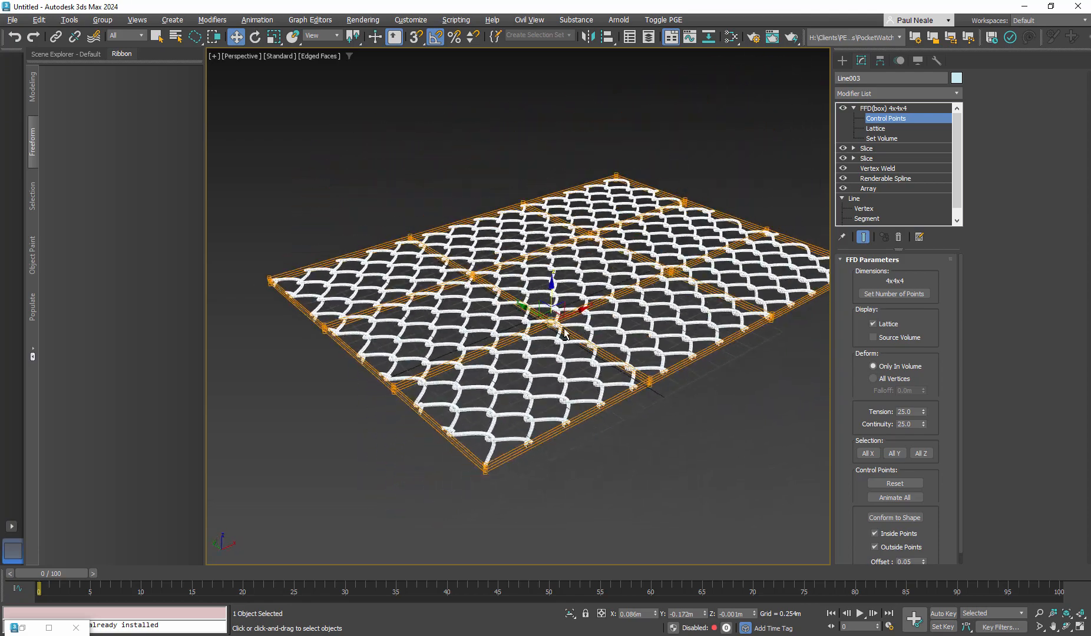
Set the FFD lattice points to 4x4x2, then to 6x6x2
scroll(down, 3)
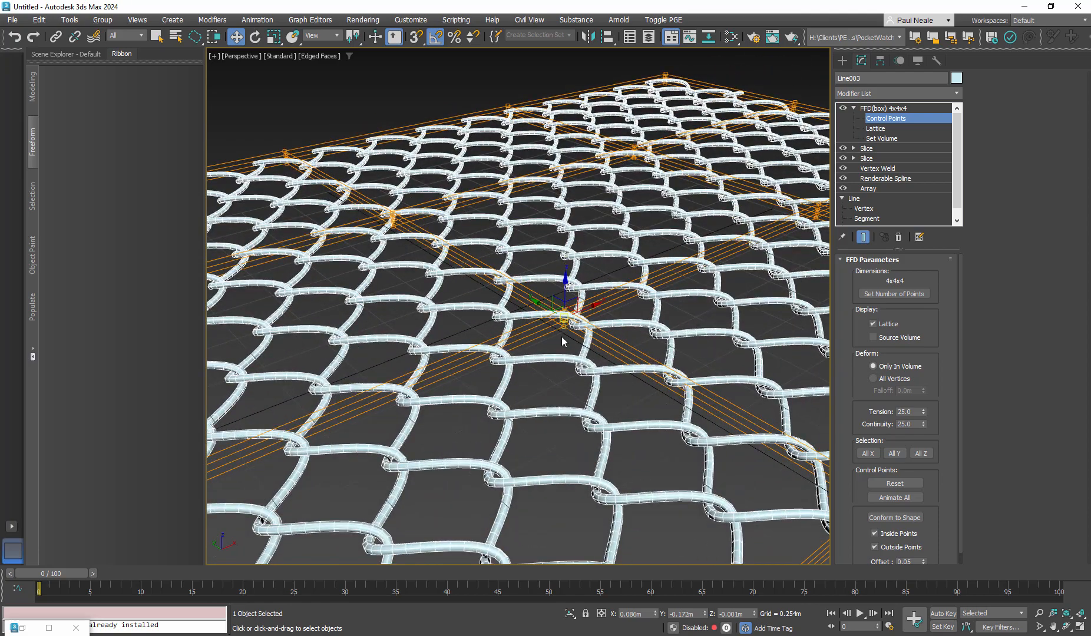
click(893, 293)
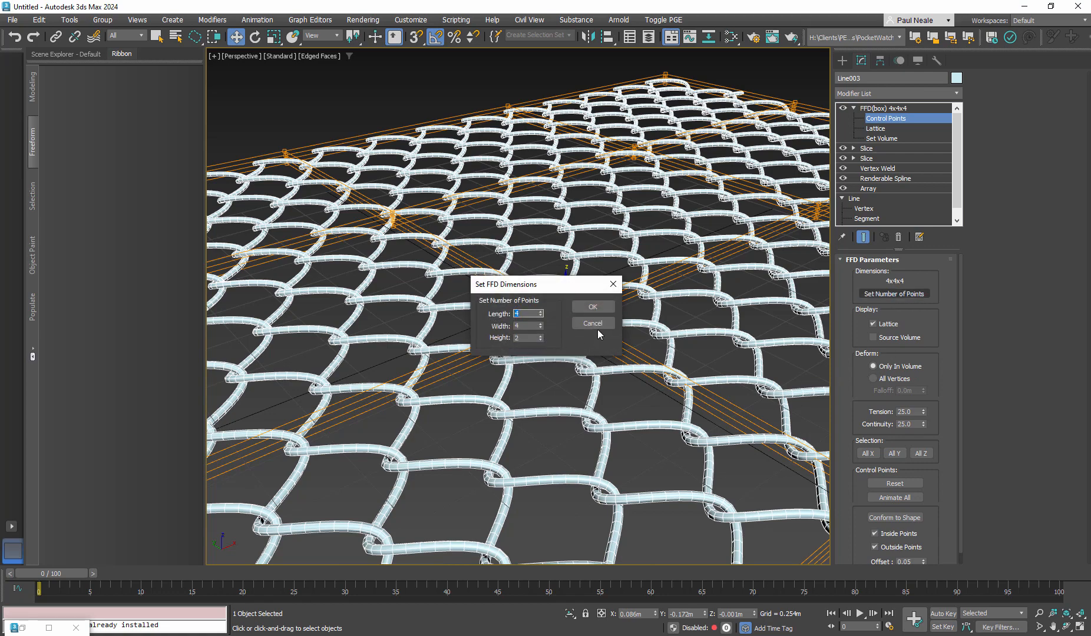
click(591, 307)
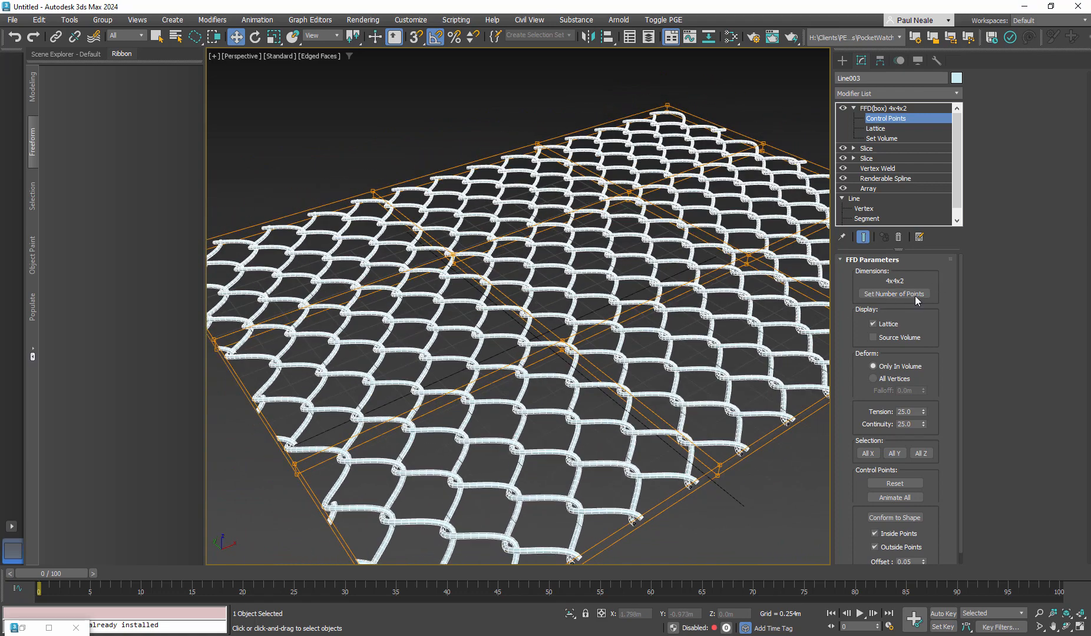
click(893, 293)
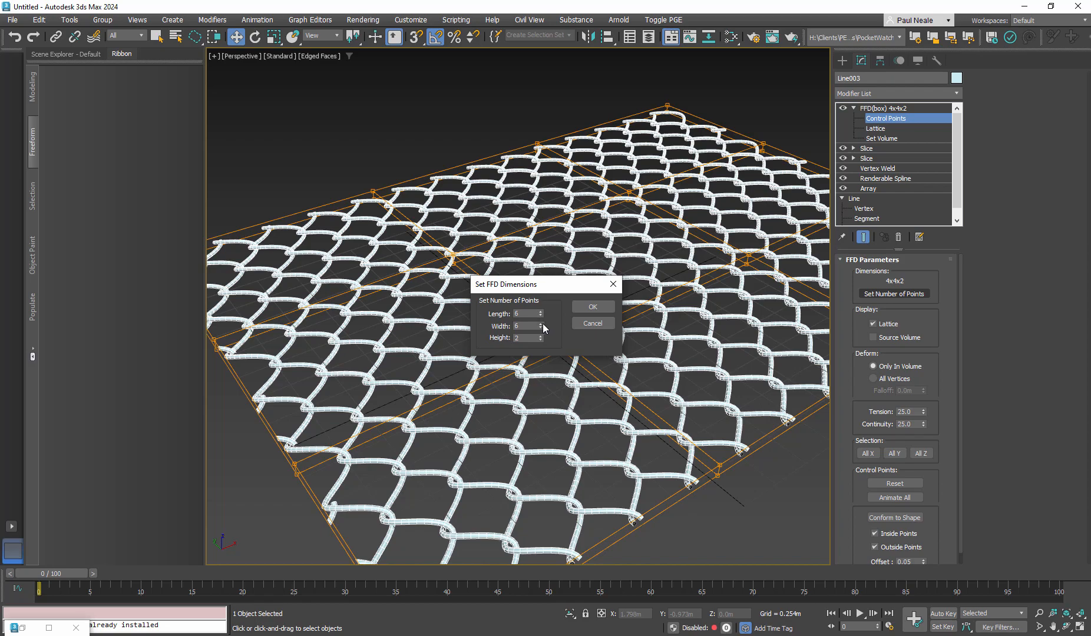
click(592, 306)
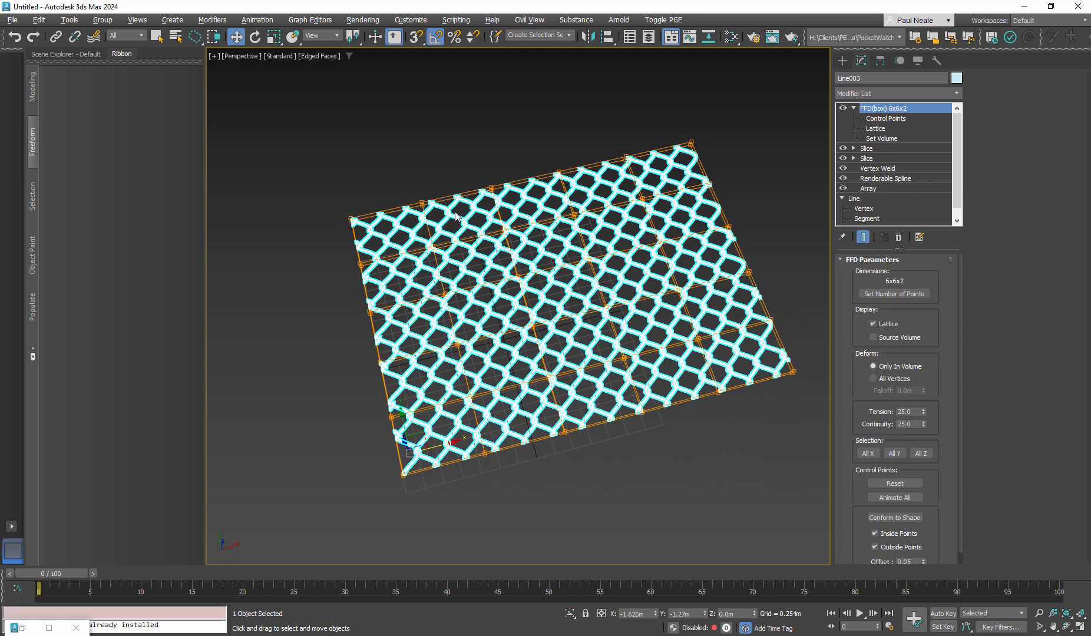
Move corner control points to bend one fence corner upward
click(886, 118)
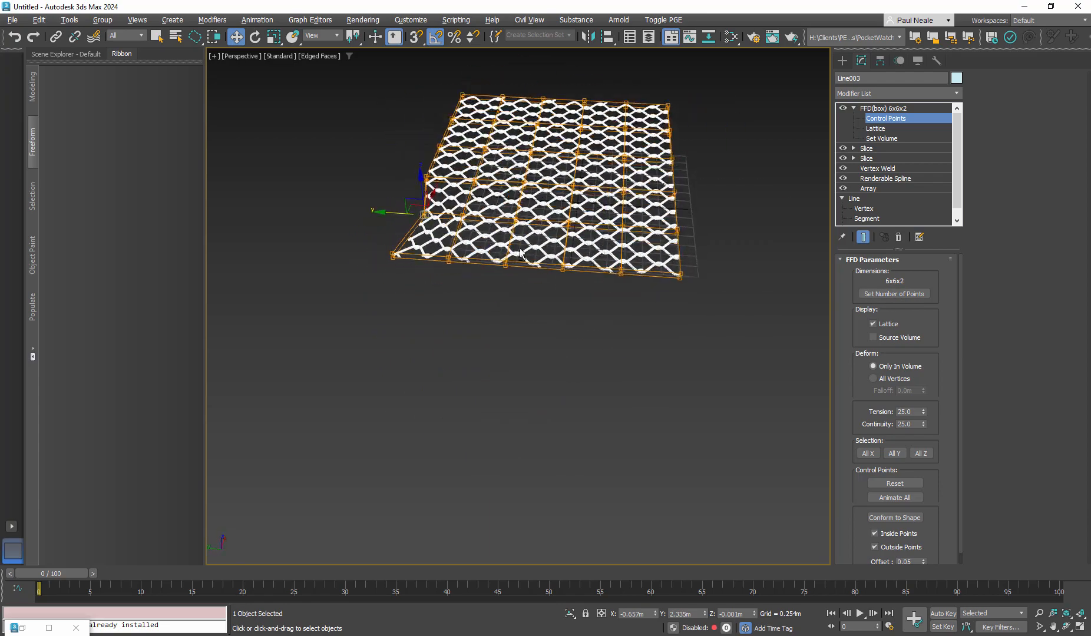
drag(522, 250, 410, 208)
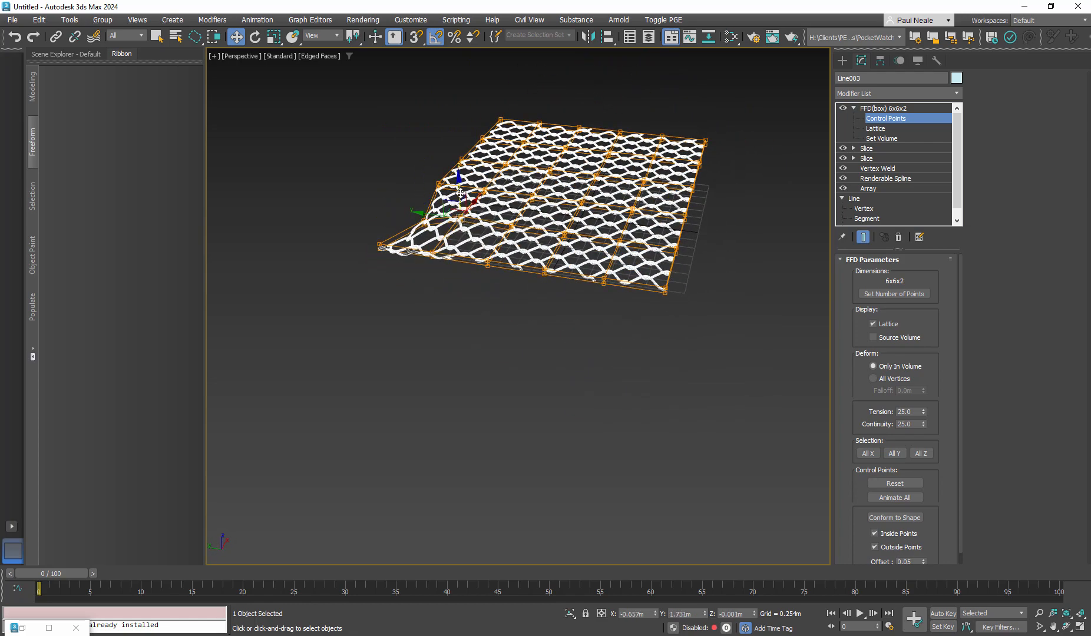
drag(460, 191, 449, 206)
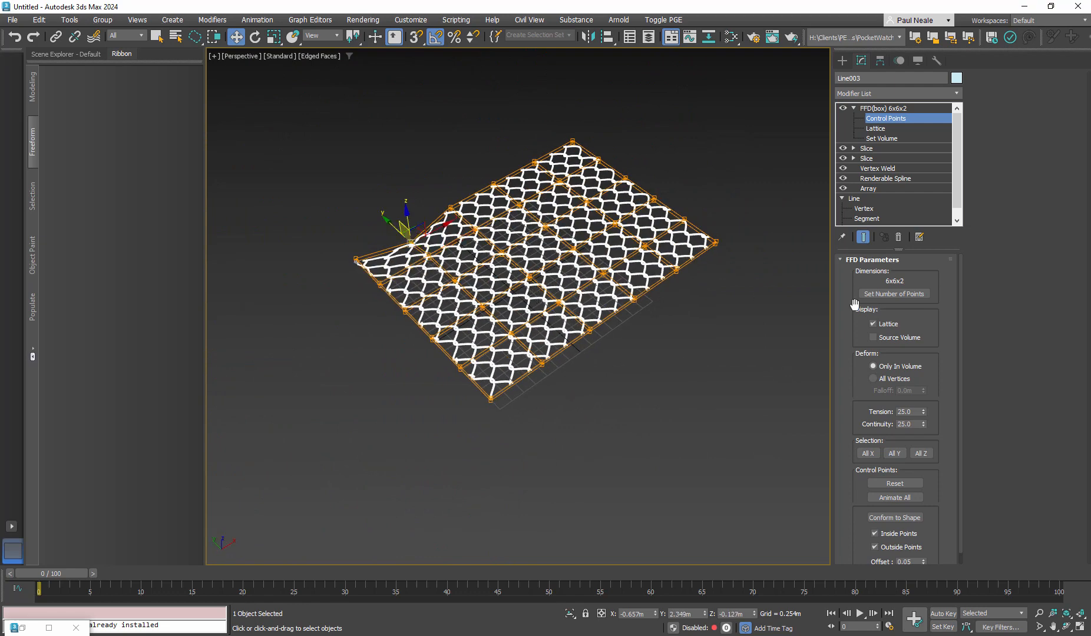
Set lattice points to 2x2x2, then 3x3x2, and raise the centre control point
click(894, 294)
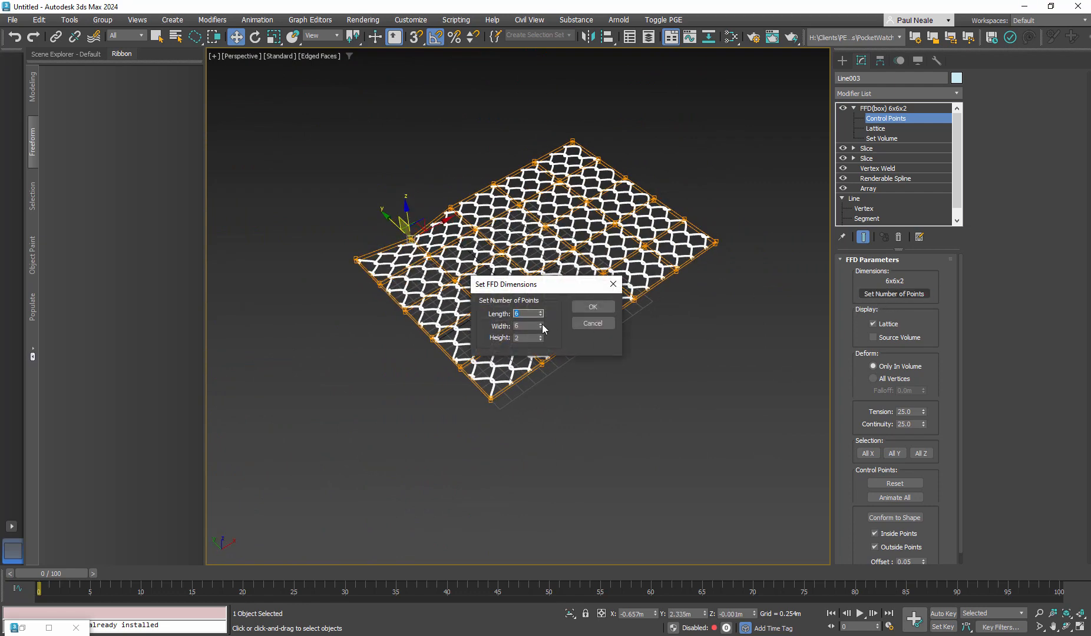
click(591, 307)
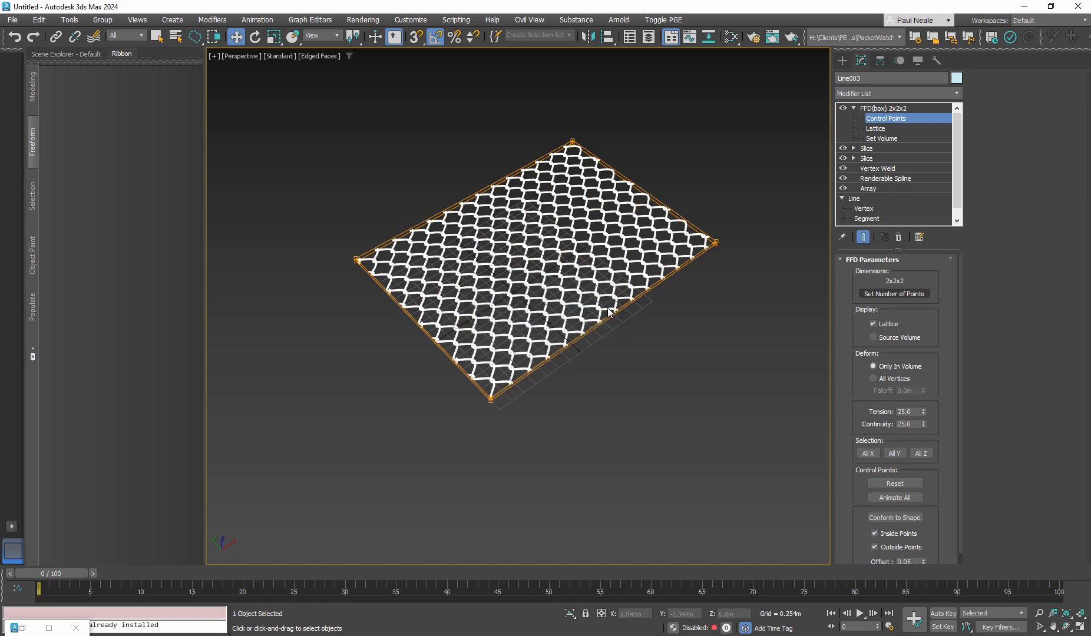
click(894, 294)
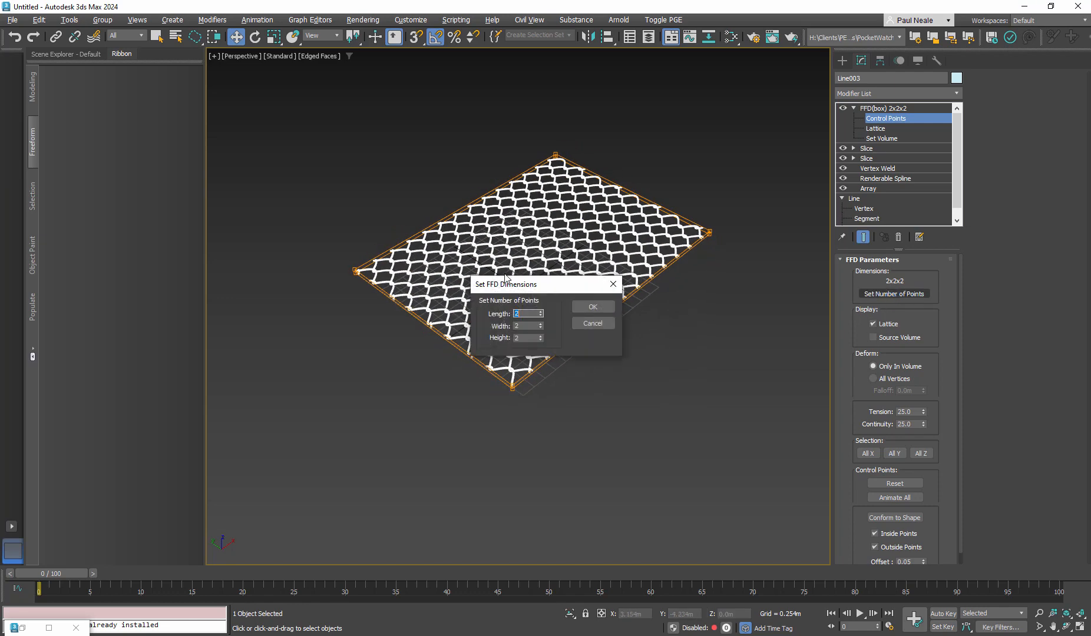
click(591, 306)
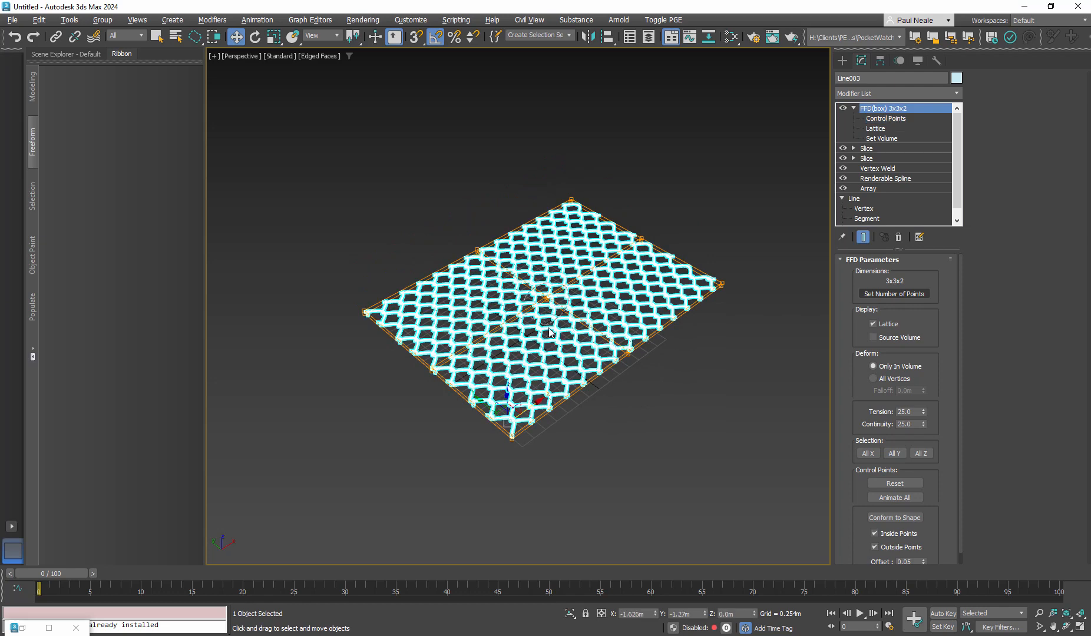
click(885, 118)
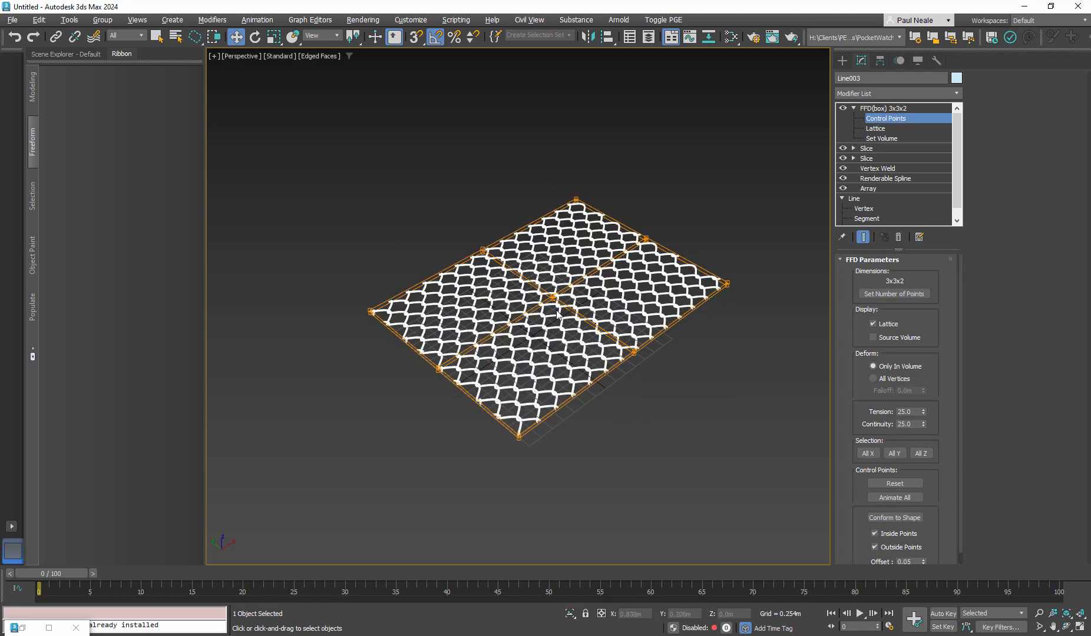
drag(564, 316, 555, 260)
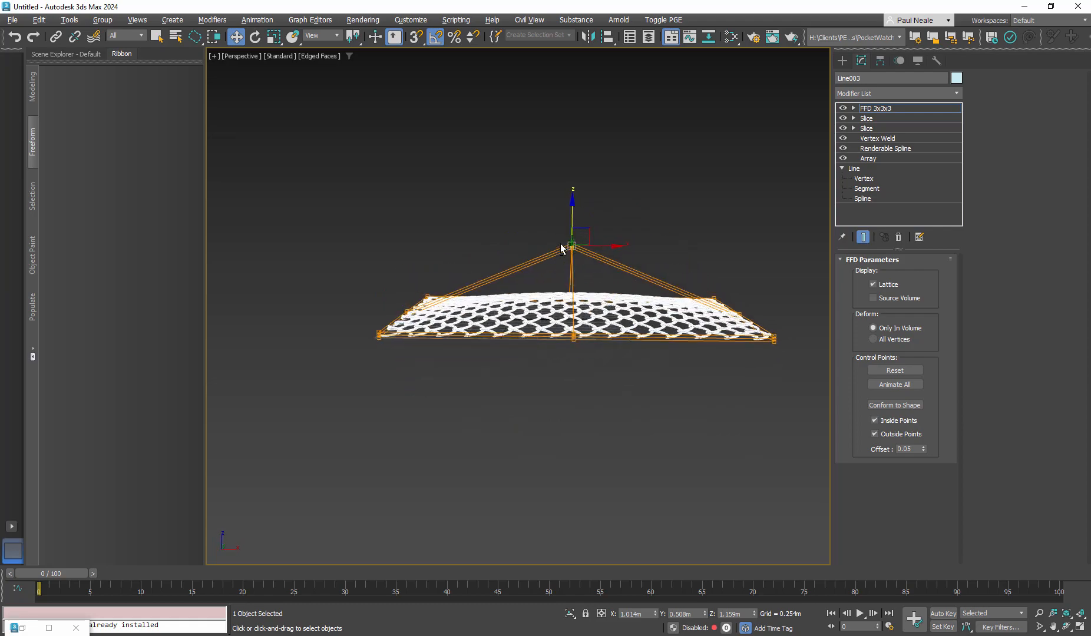
Orbit to a top view and pull two opposite lattice corners outward
drag(571, 247, 572, 174)
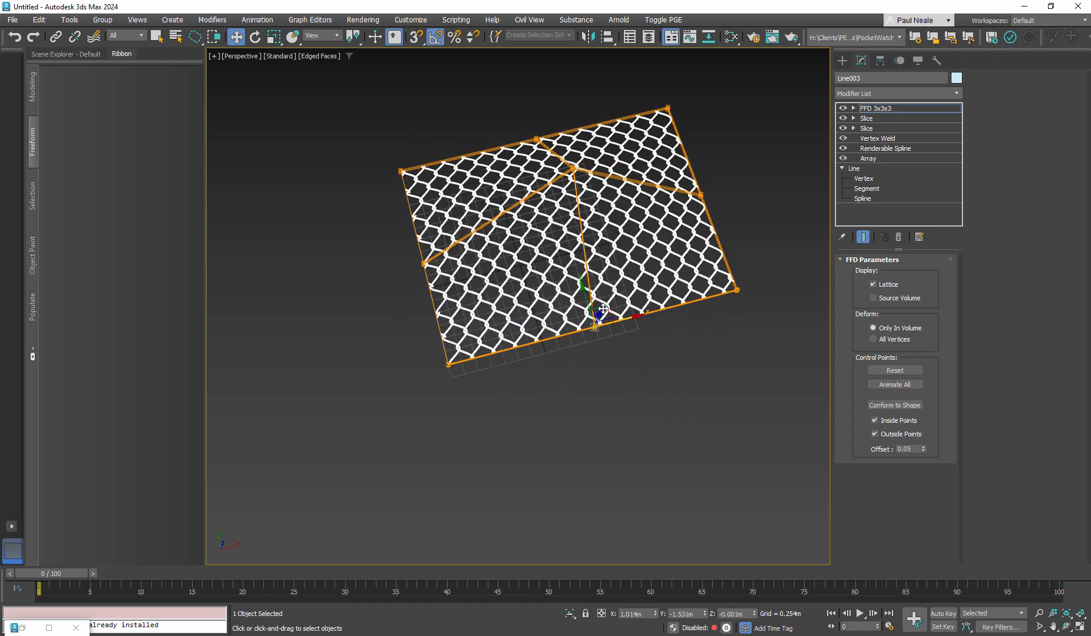
drag(602, 308, 615, 395)
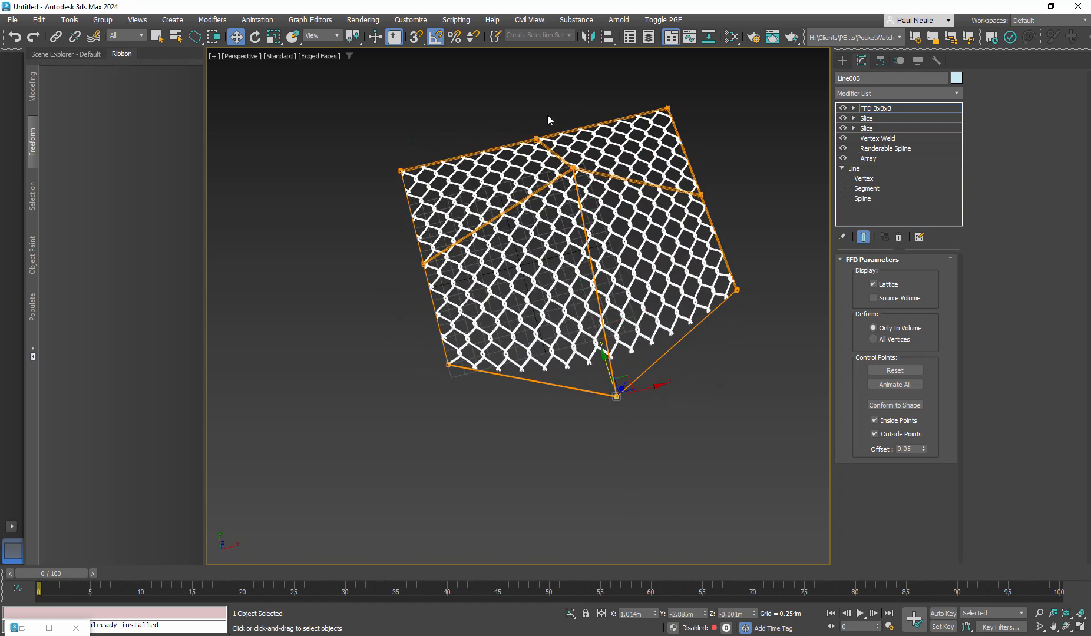
drag(615, 397, 515, 73)
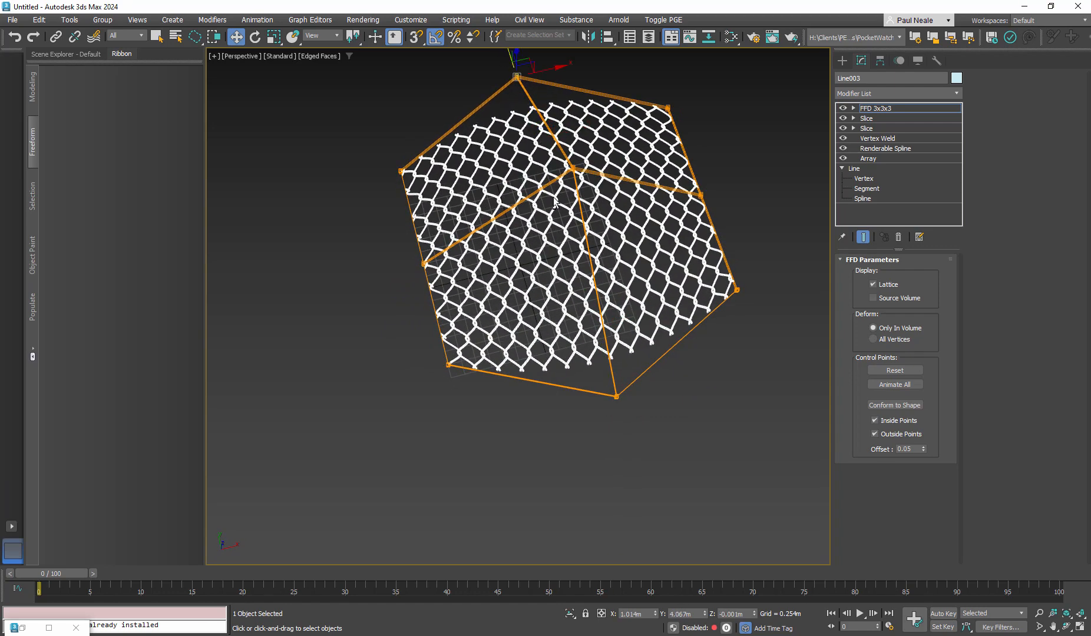